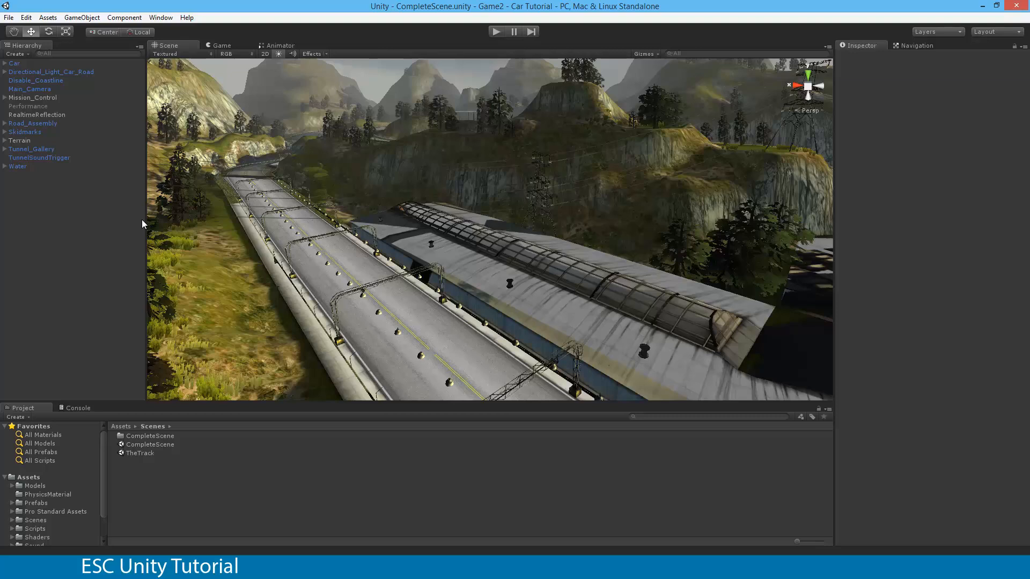
{"action": "mouse_move", "coordinate": [458, 60]}
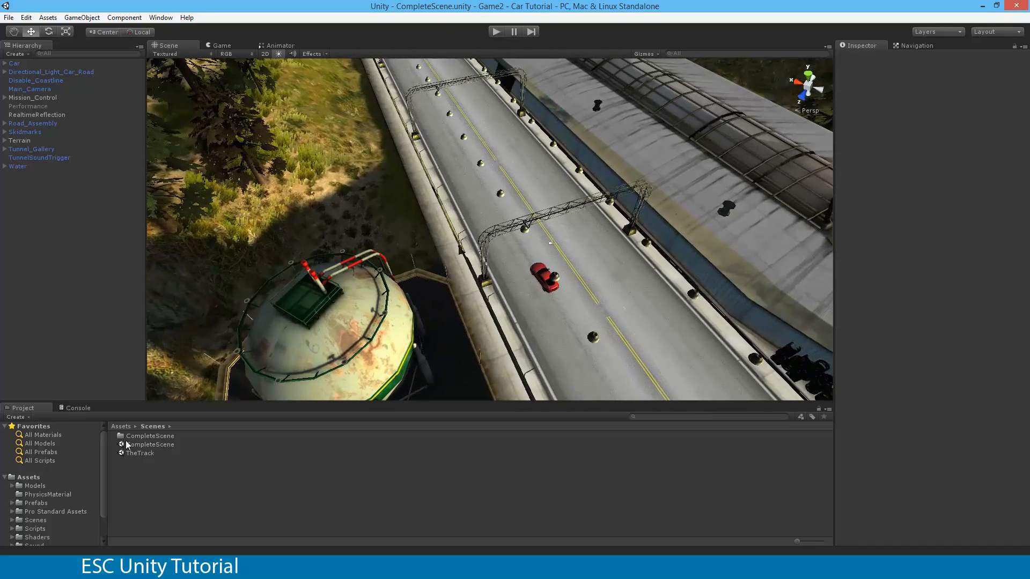
Add a new Cube to the scene via GameObject > Create Other.
{"action": "left_click", "coordinate": [150, 444]}
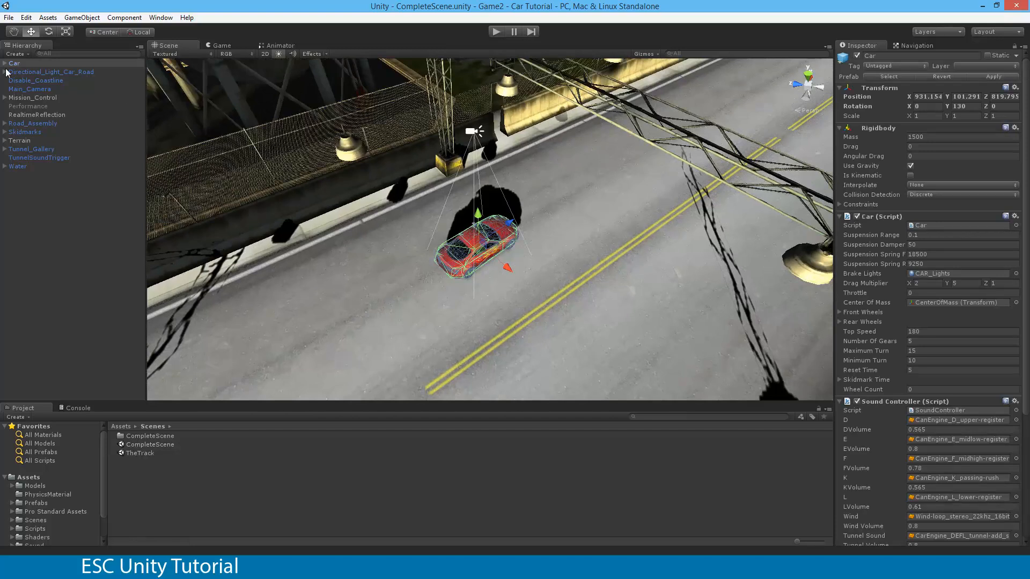
{"action": "left_click", "coordinate": [14, 63]}
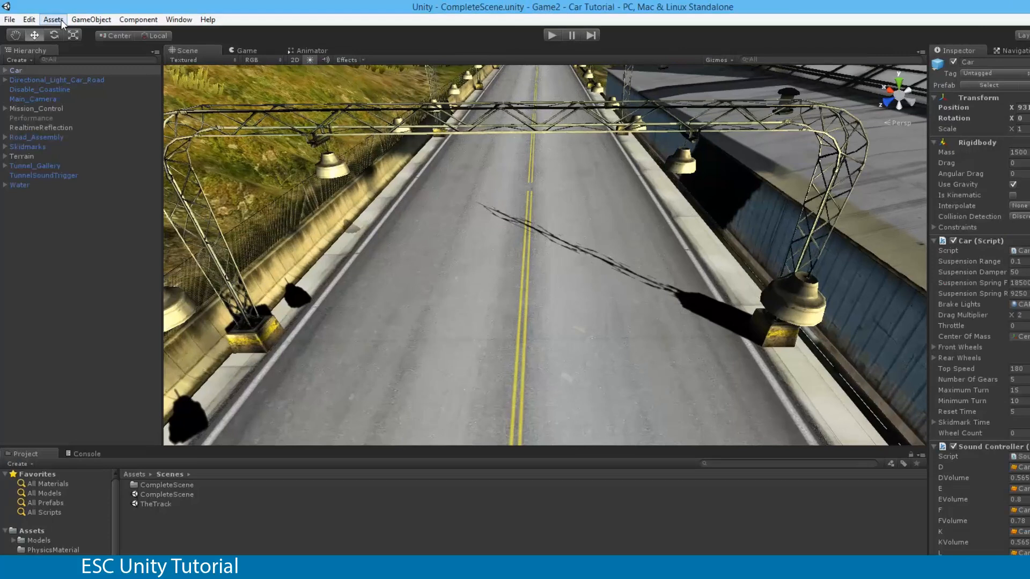
{"action": "left_click", "coordinate": [90, 20]}
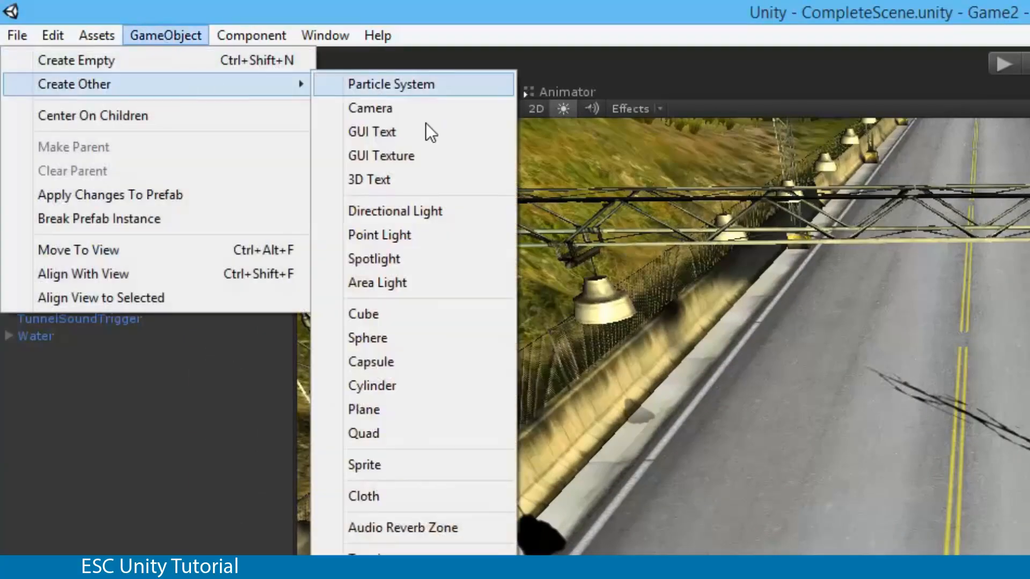
{"action": "left_click", "coordinate": [362, 314]}
{"action": "type", "text": "-45"}
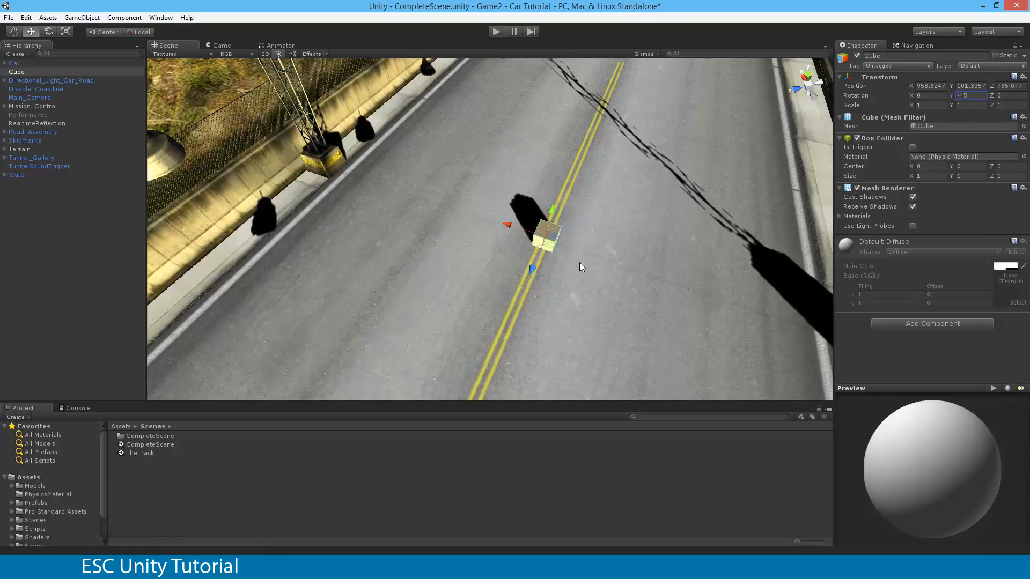
Scale the cube into a wall across the road and run the scene to test it.
{"action": "left_click", "coordinate": [66, 31]}
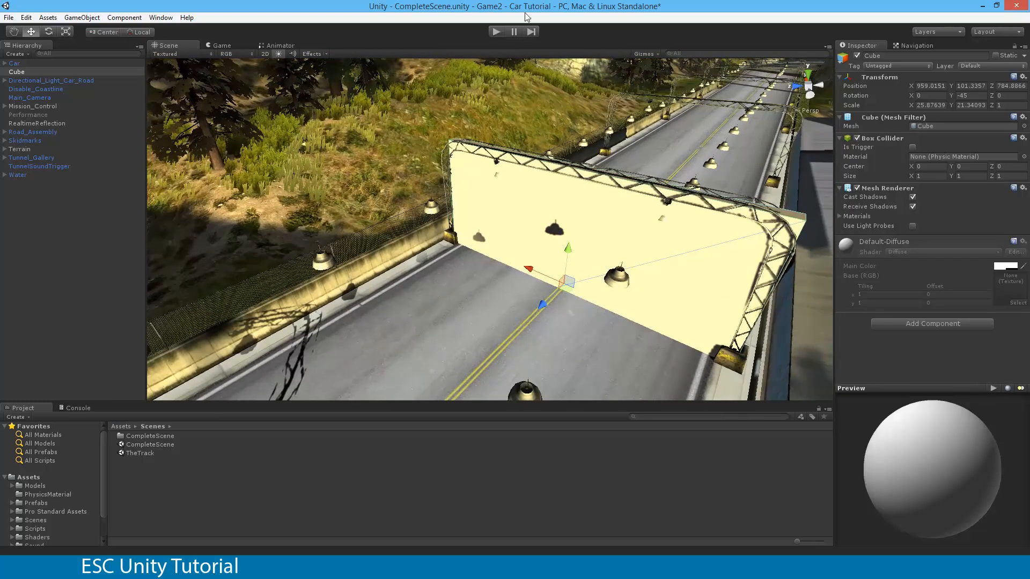
{"action": "left_click", "coordinate": [496, 31]}
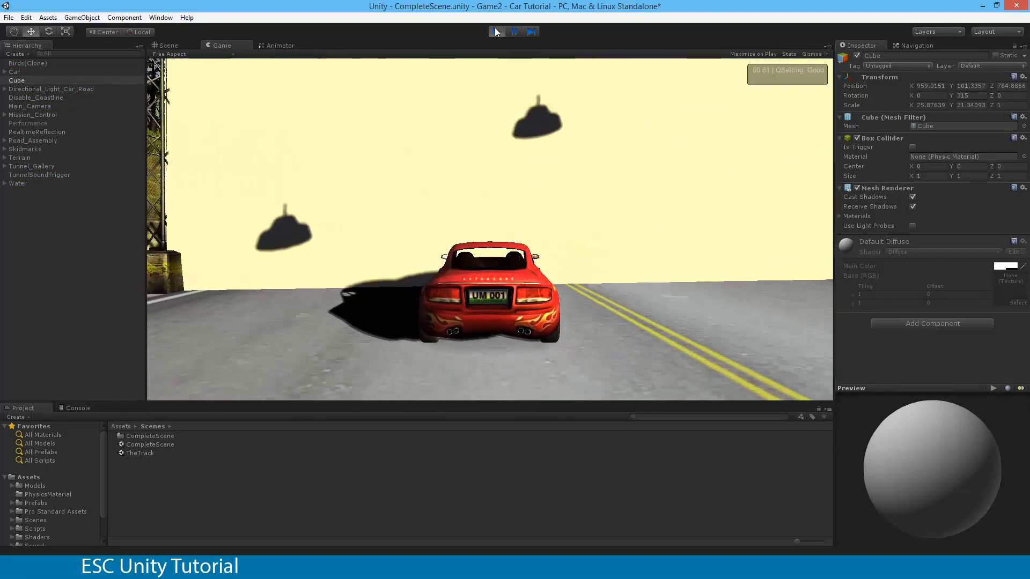
{"action": "left_click", "coordinate": [514, 31]}
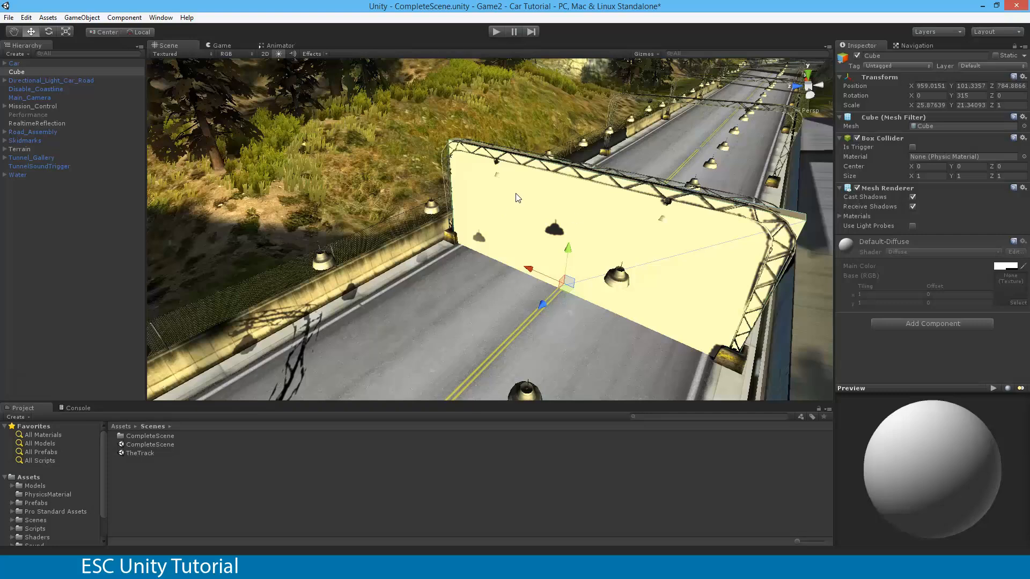
{"action": "mouse_move", "coordinate": [573, 256]}
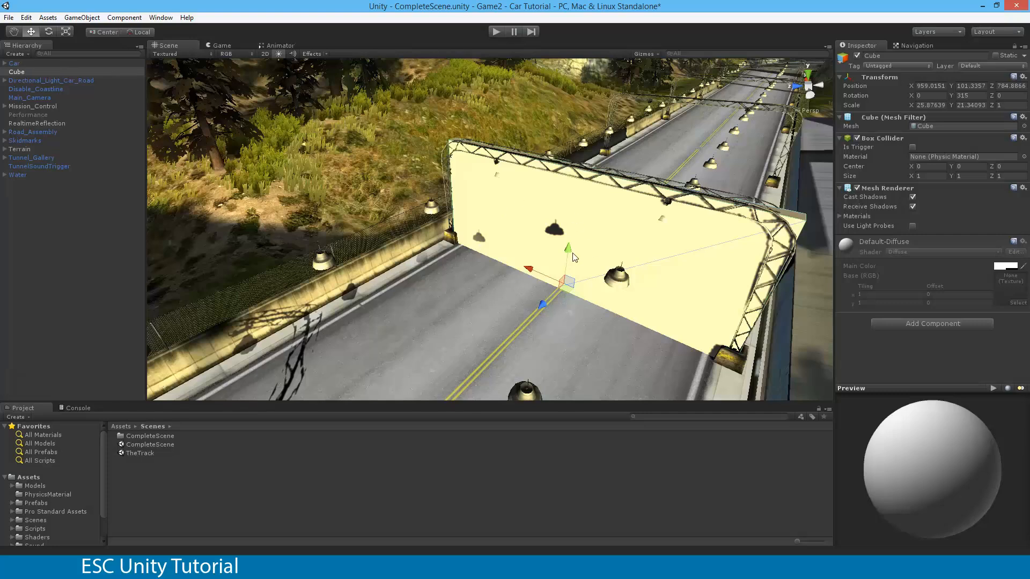
{"action": "mouse_move", "coordinate": [161, 124]}
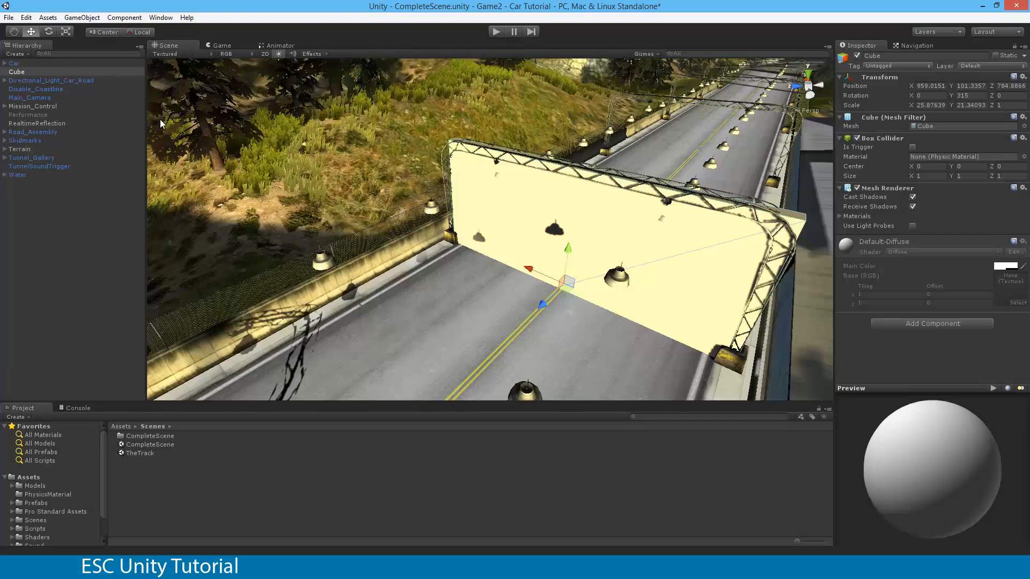
Rename the wall cube to 'Finishline' in the Inspector name field.
{"action": "left_click", "coordinate": [16, 71]}
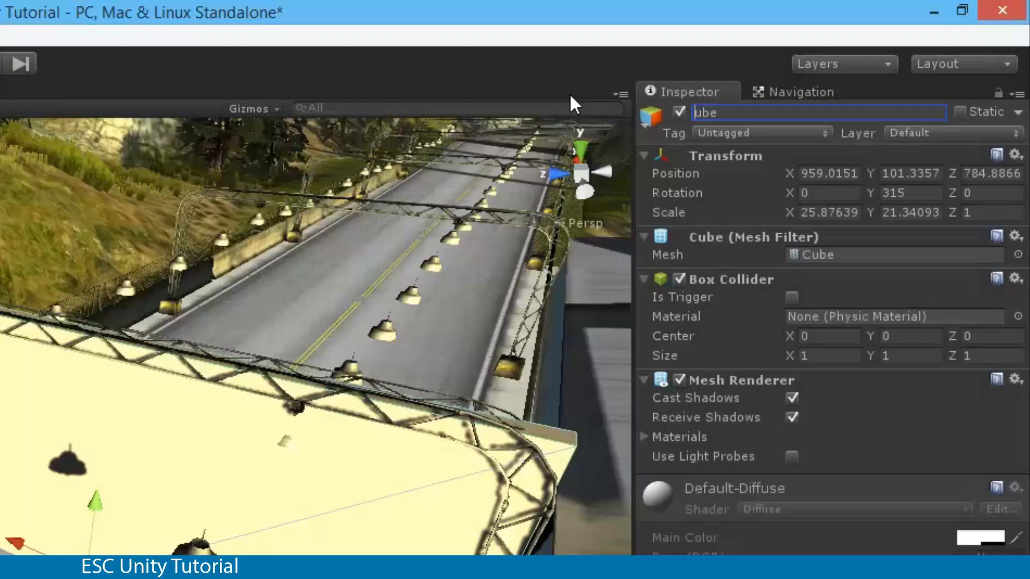
{"action": "type", "text": "Finishli"}
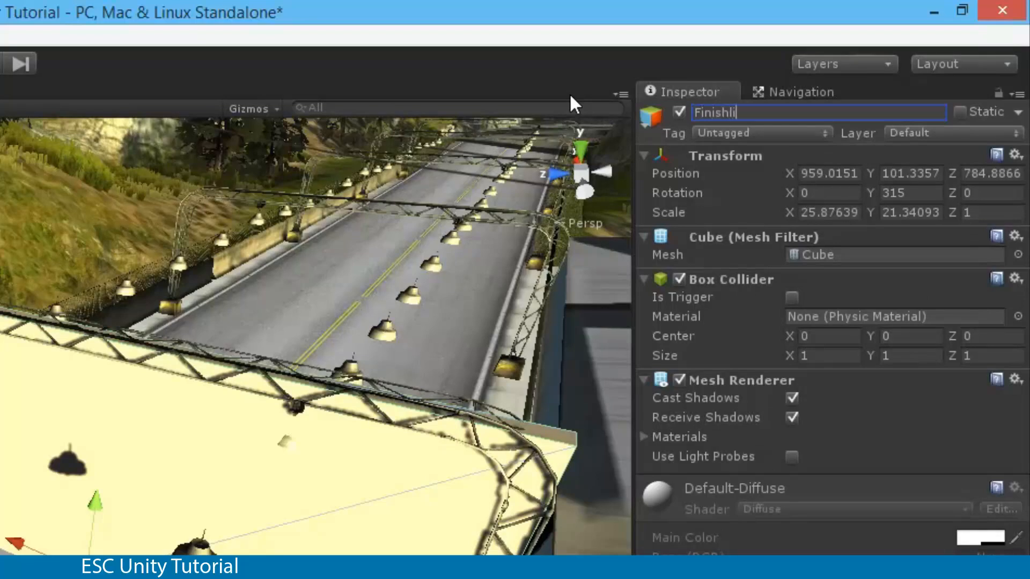
{"action": "type", "text": "ne"}
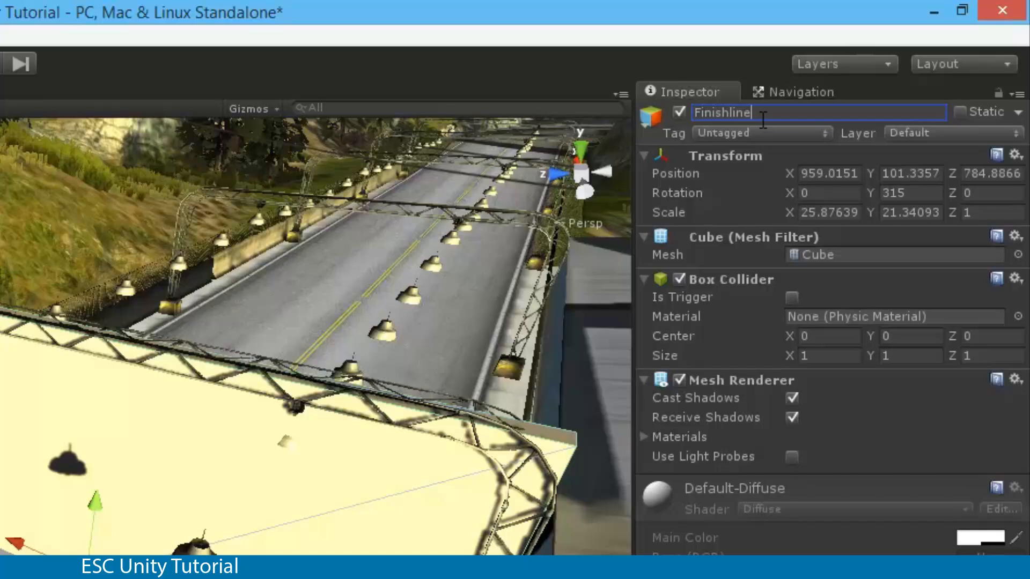
{"action": "mouse_move", "coordinate": [653, 161]}
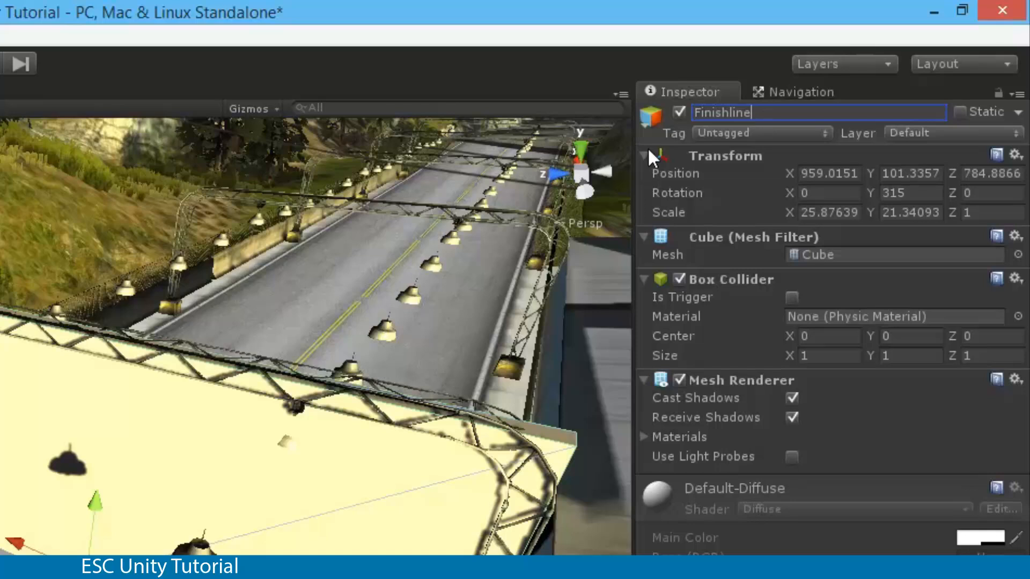
Collapse the other components and enable Is Trigger on the cube's Box Collider.
{"action": "left_click", "coordinate": [645, 156]}
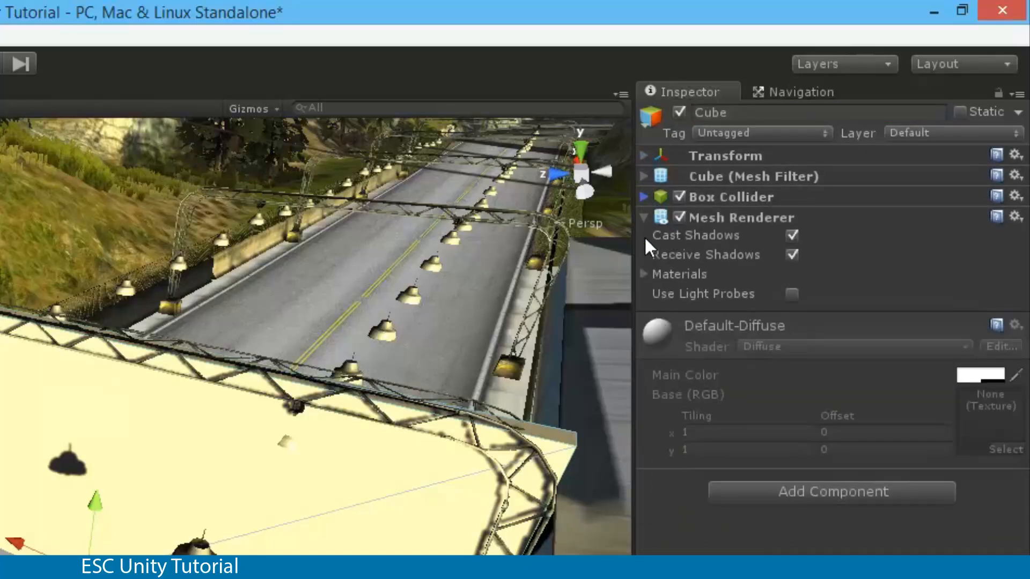
{"action": "left_click", "coordinate": [644, 218]}
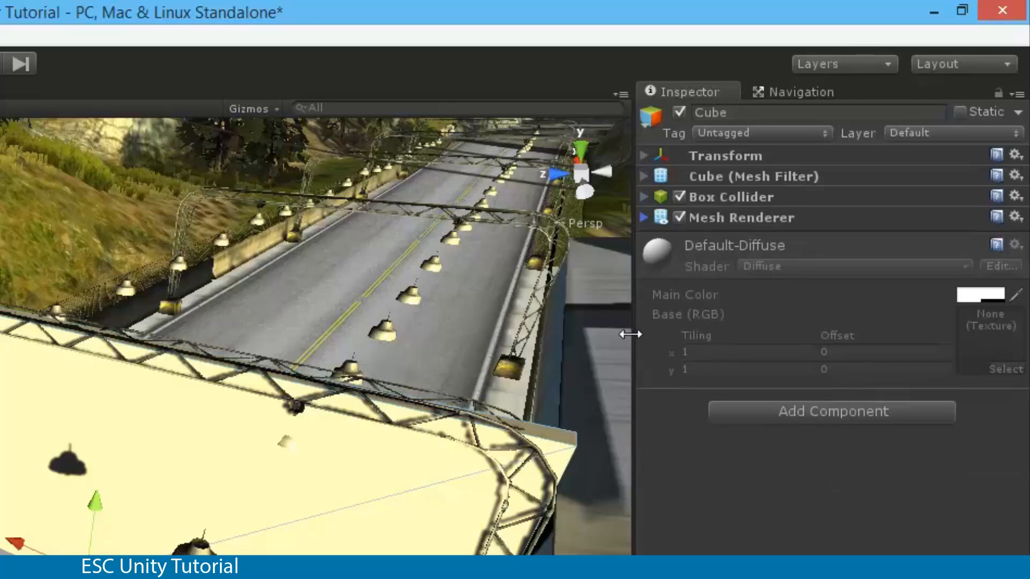
{"action": "mouse_move", "coordinate": [752, 220]}
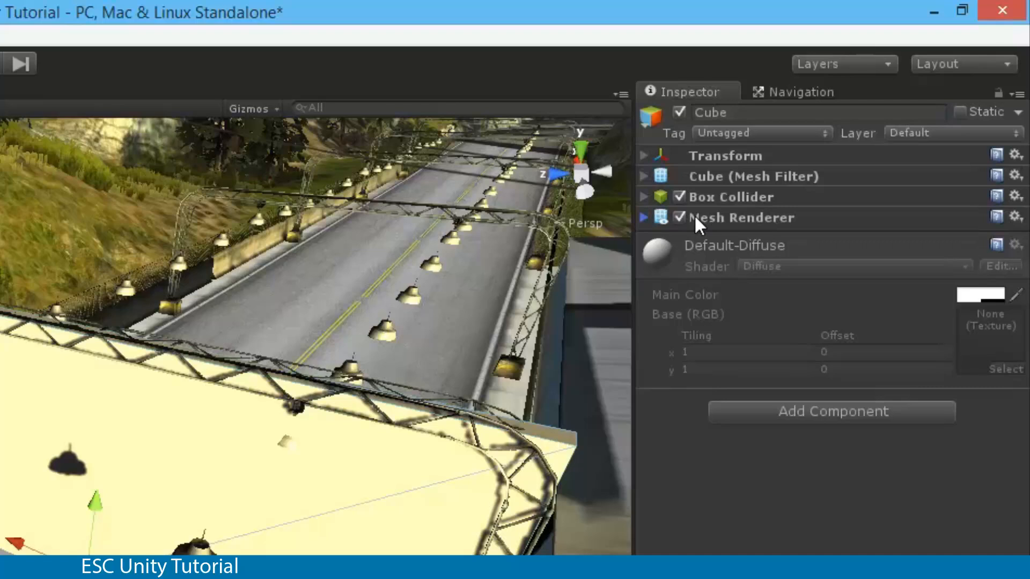
{"action": "mouse_move", "coordinate": [647, 230]}
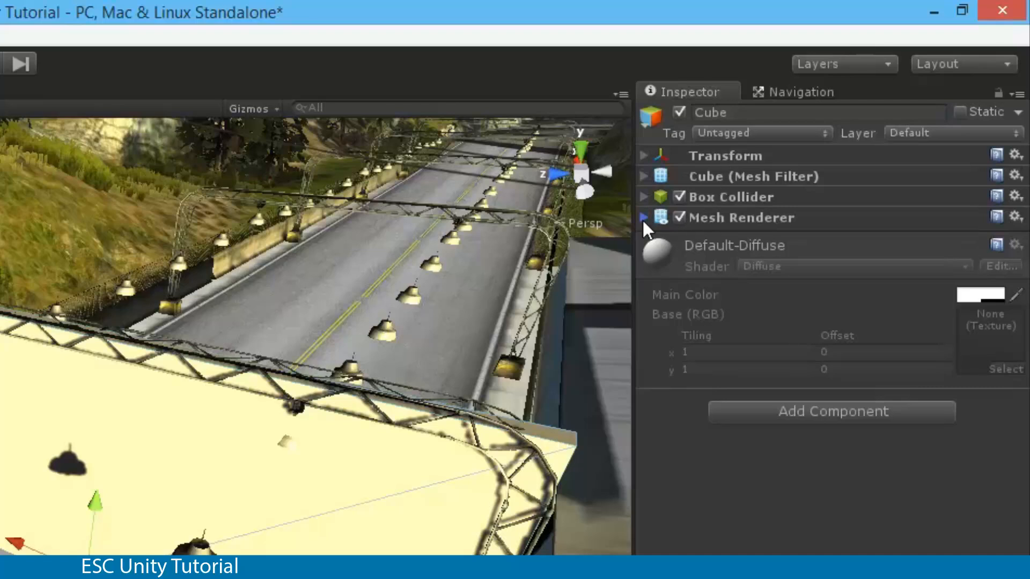
{"action": "left_click", "coordinate": [645, 218]}
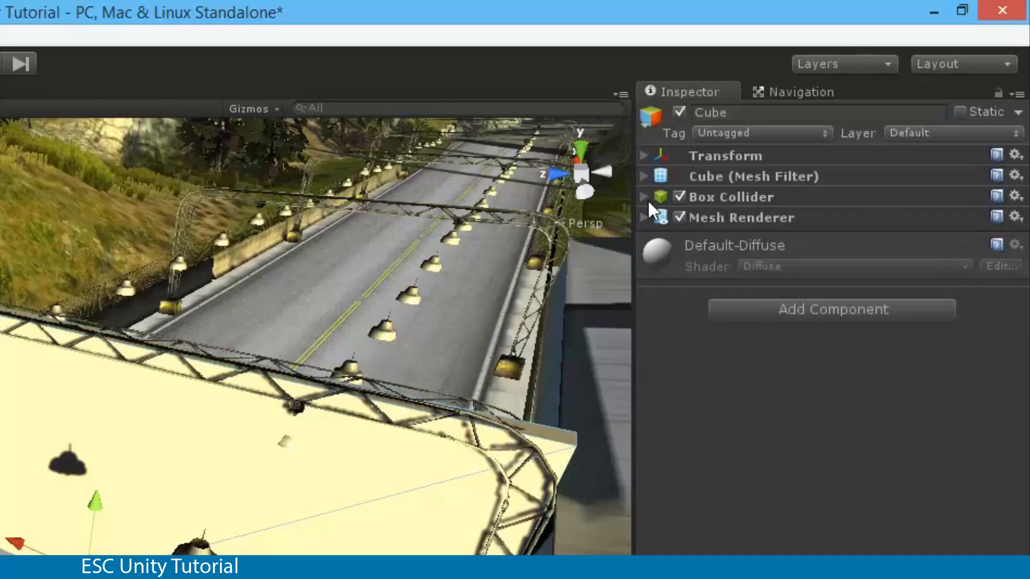
{"action": "left_click", "coordinate": [644, 196]}
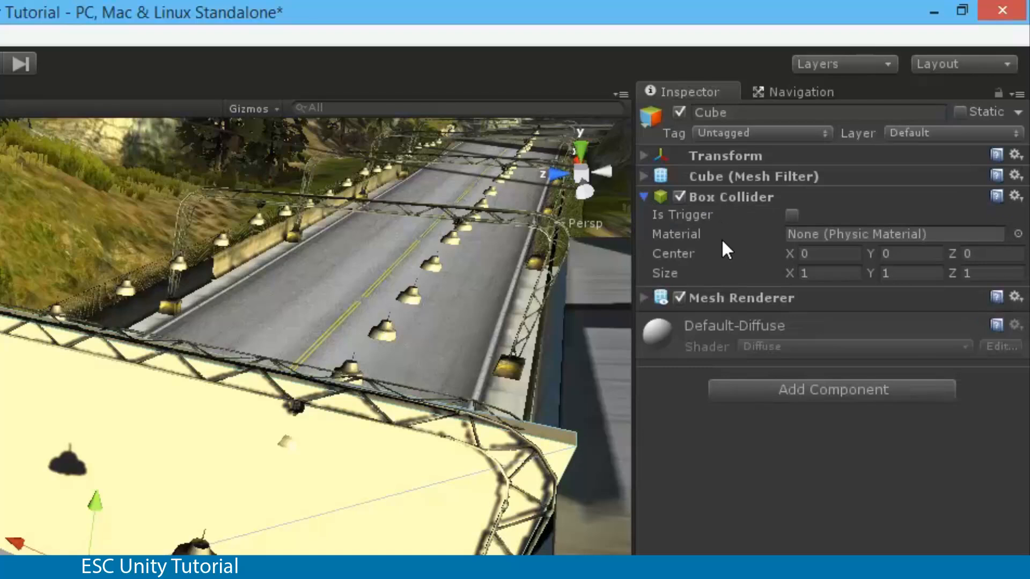
{"action": "mouse_move", "coordinate": [663, 226]}
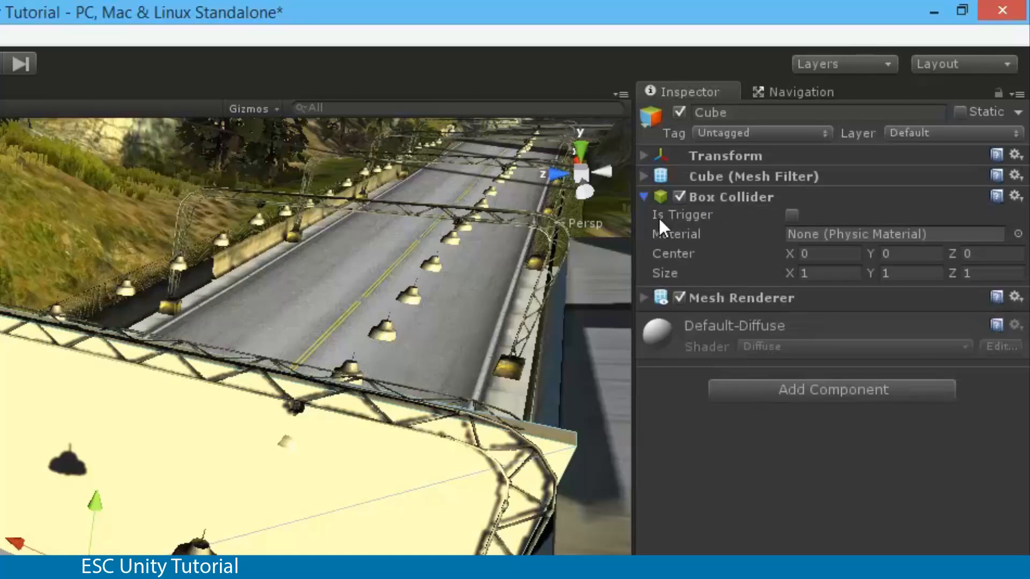
{"action": "mouse_move", "coordinate": [800, 223]}
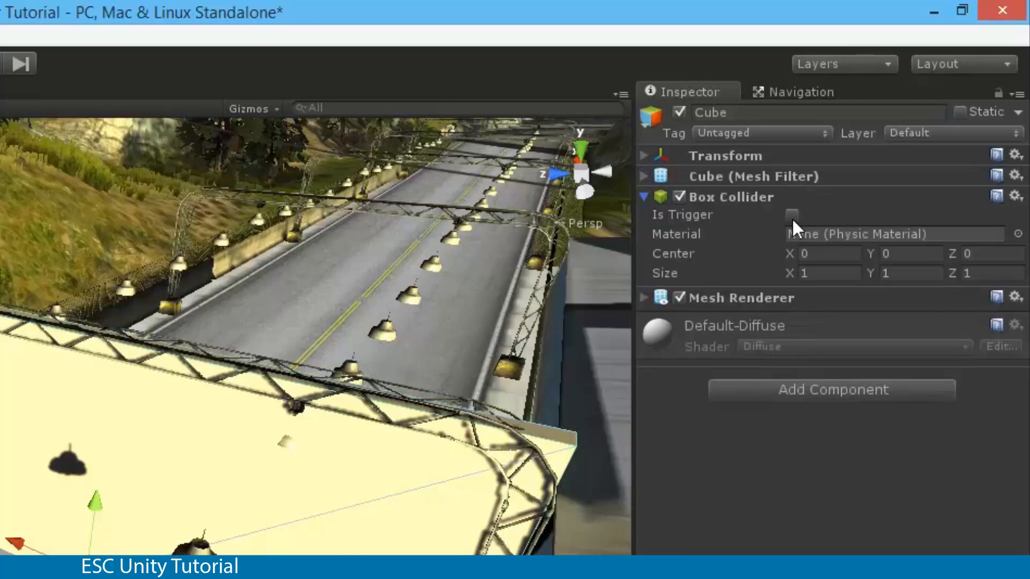
{"action": "left_click", "coordinate": [792, 216]}
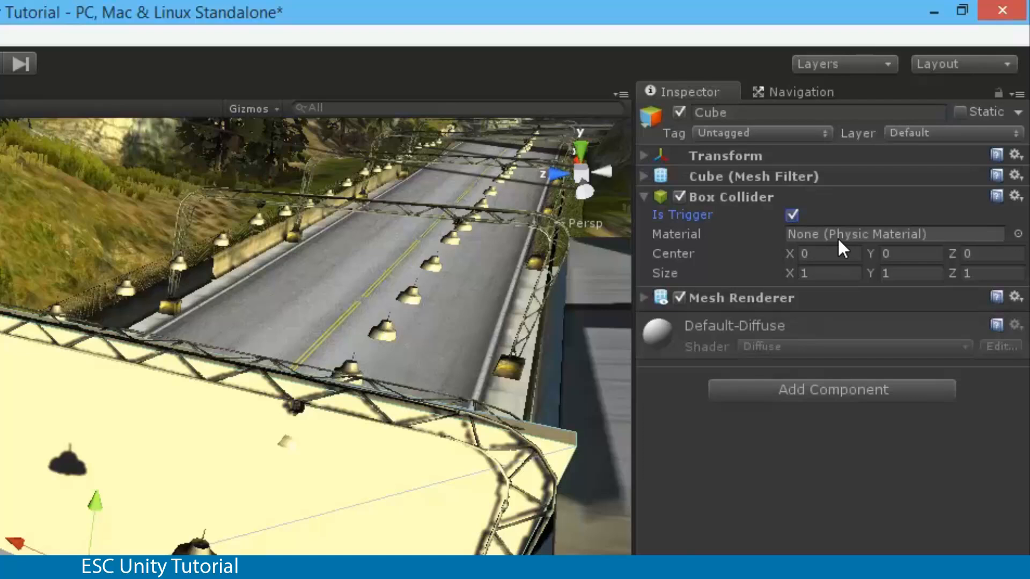
{"action": "mouse_move", "coordinate": [847, 248]}
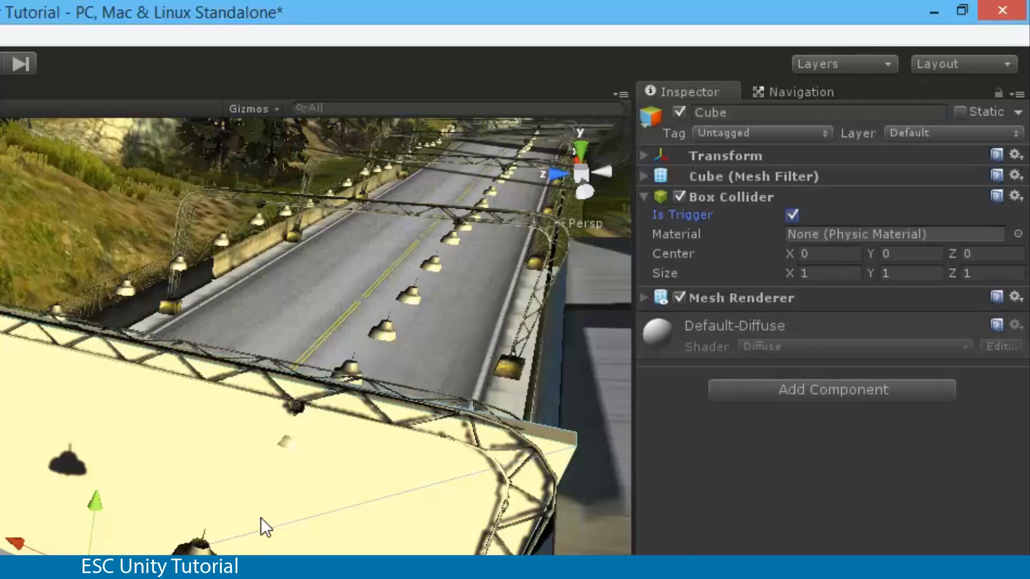
{"action": "left_click", "coordinate": [829, 253]}
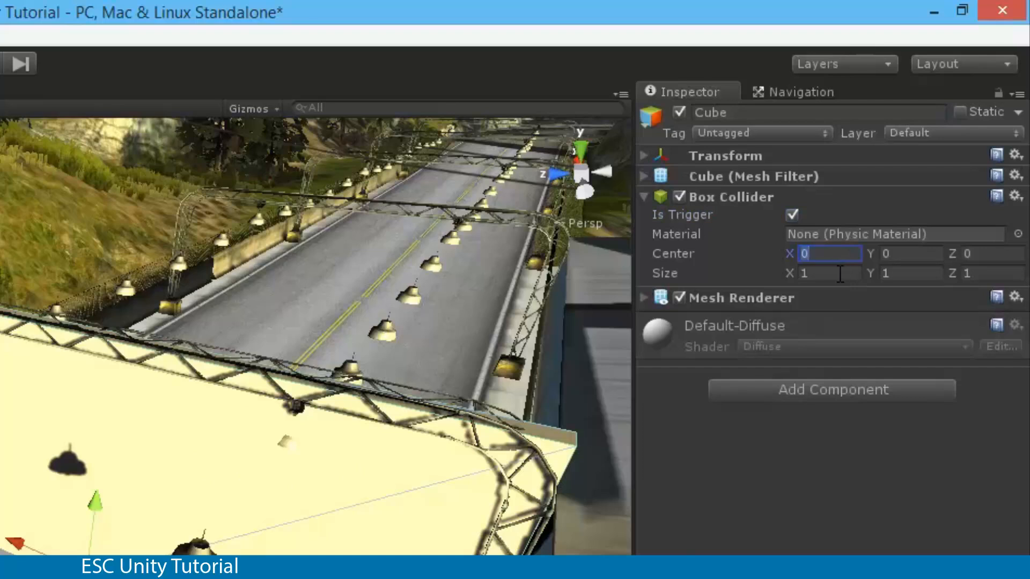
{"action": "left_click", "coordinate": [988, 273]}
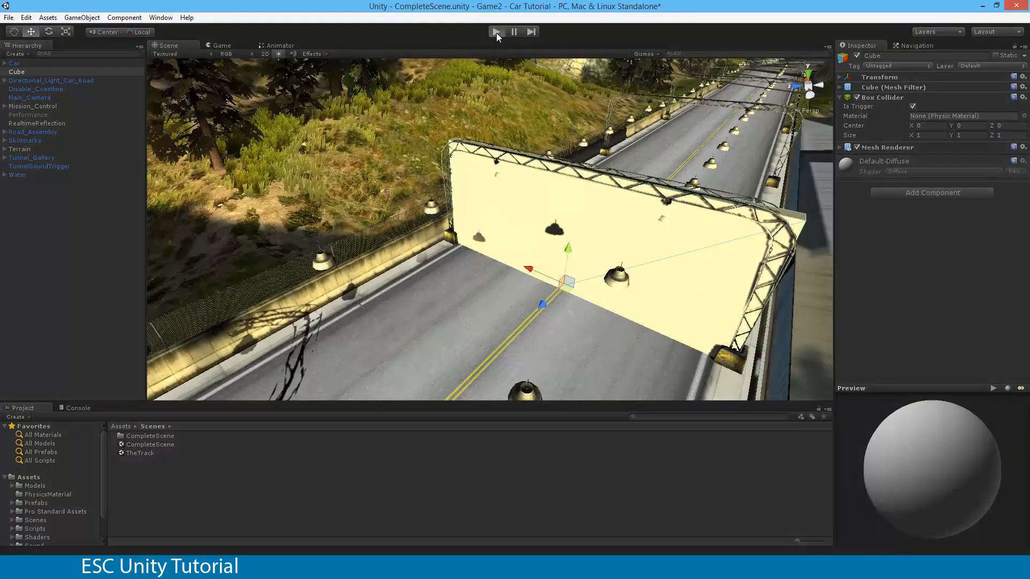
Switch off the cube's Mesh Renderer so the wall is invisible but still a trigger.
{"action": "left_click", "coordinate": [495, 32]}
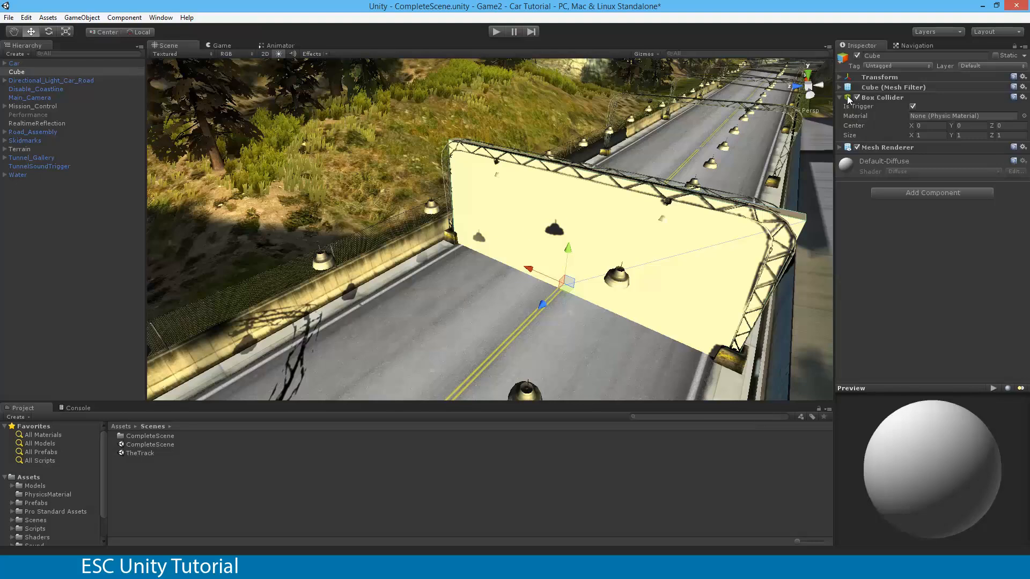
{"action": "left_click", "coordinate": [839, 97]}
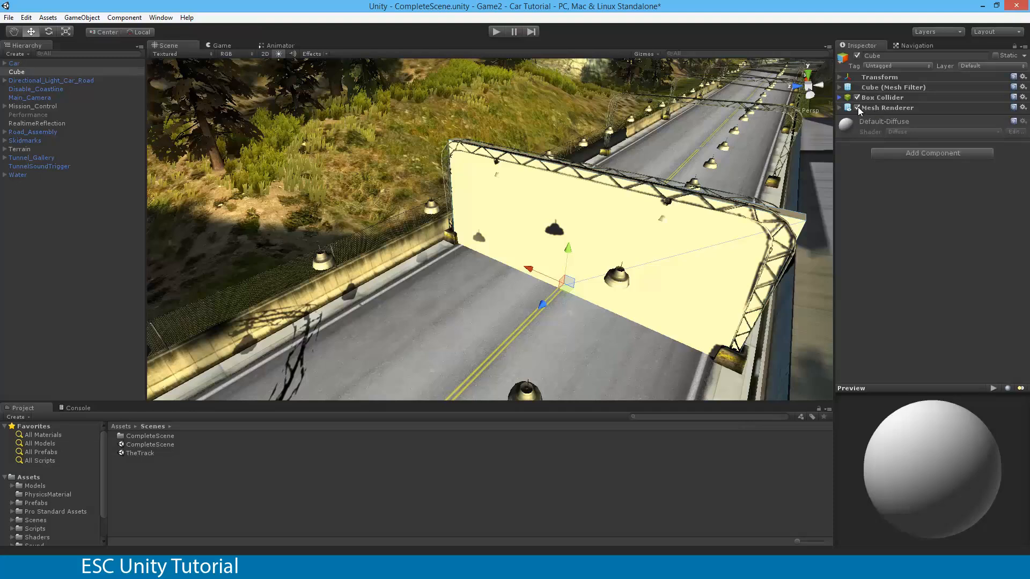
{"action": "left_click", "coordinate": [856, 107]}
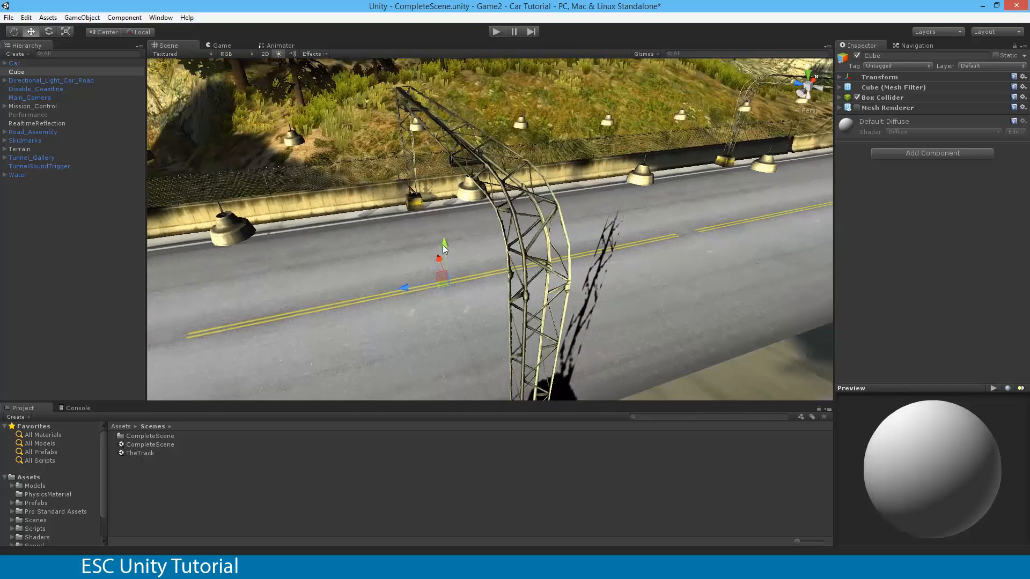
{"action": "left_click", "coordinate": [839, 98]}
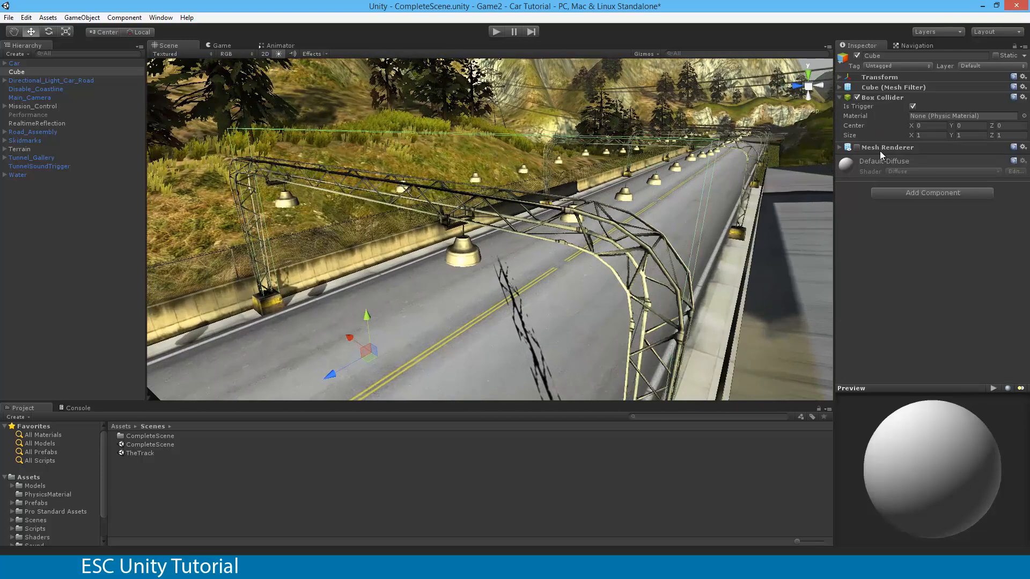
{"action": "left_click", "coordinate": [839, 147]}
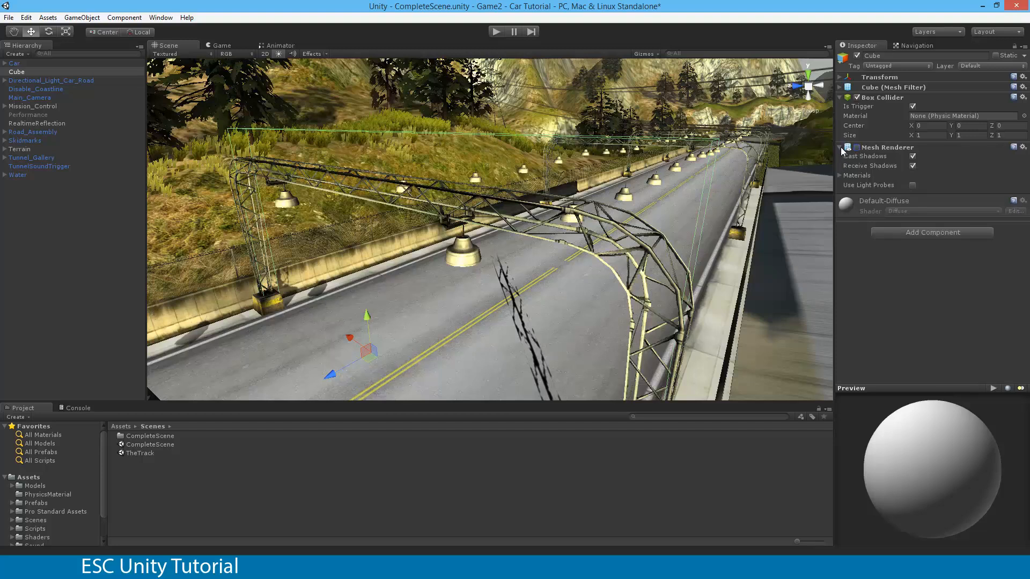
Rename the trigger cube to 'FinishLine' in the Inspector.
{"action": "left_click", "coordinate": [841, 147]}
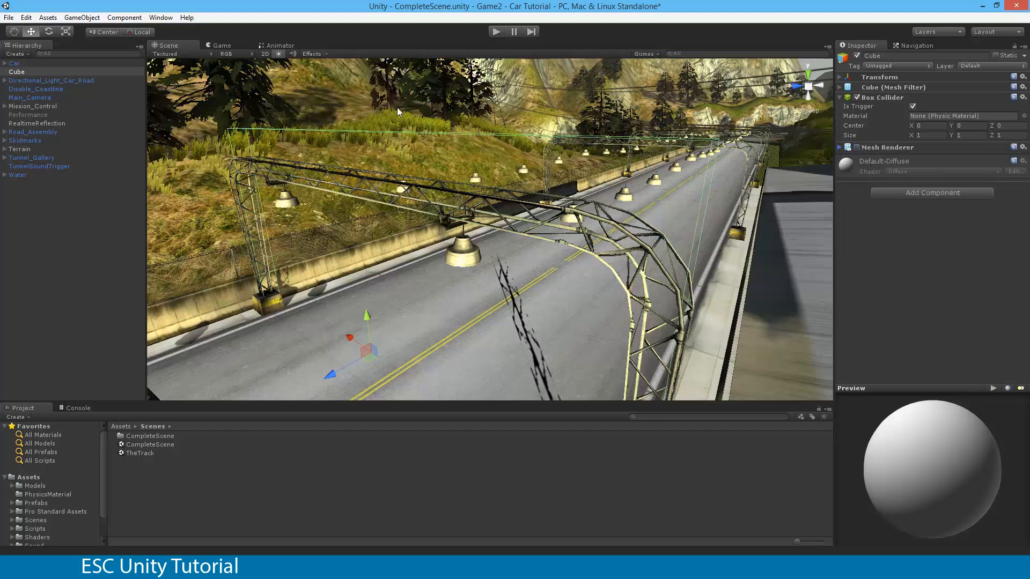
{"action": "double_click", "coordinate": [873, 54]}
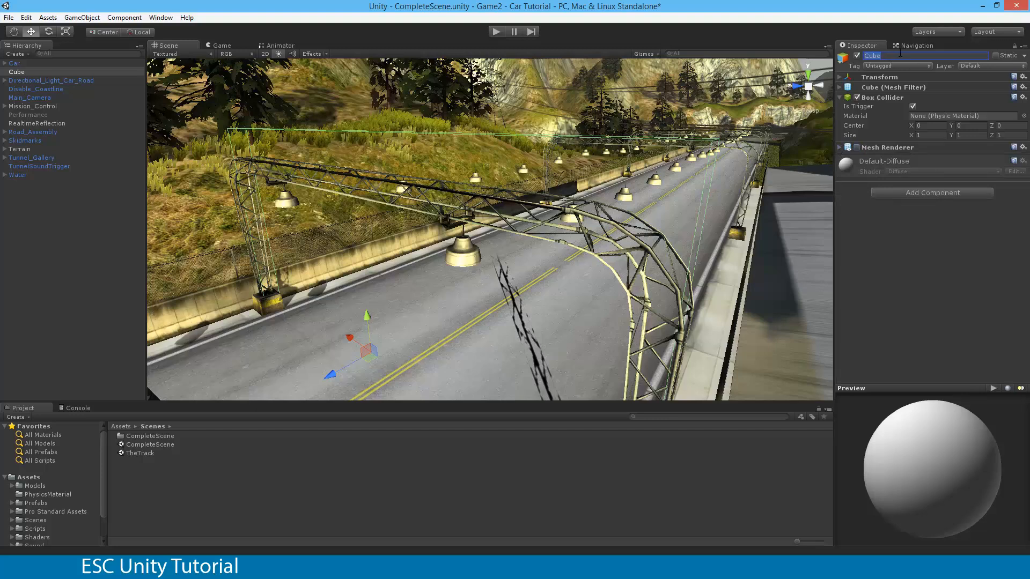
{"action": "type", "text": "FinishLine"}
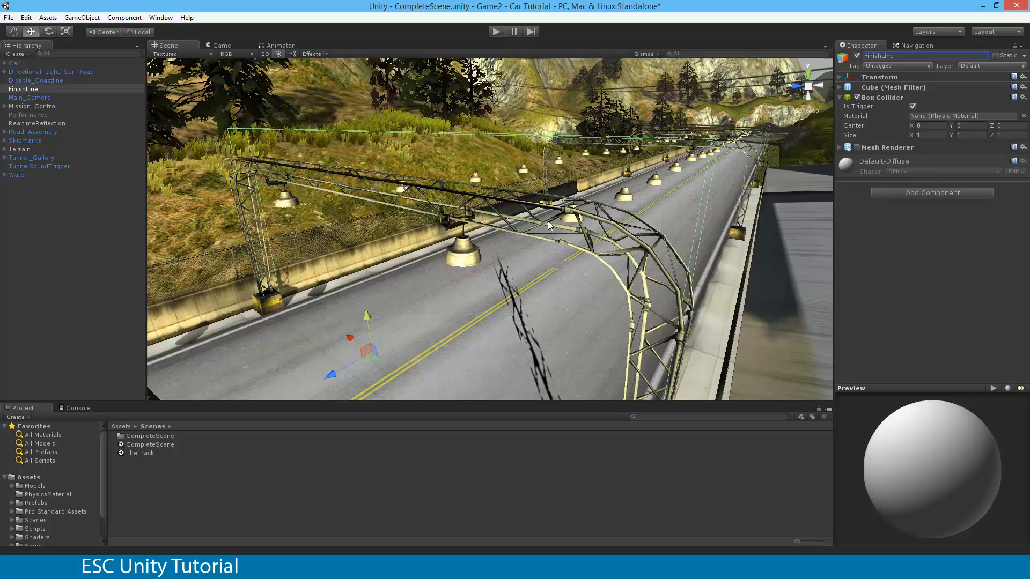
{"action": "mouse_move", "coordinate": [547, 221]}
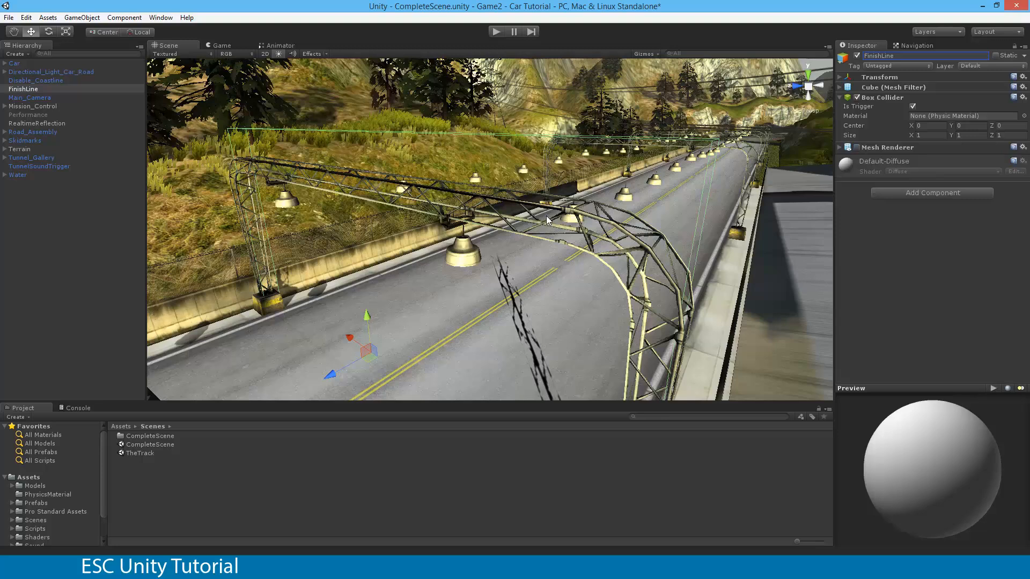
{"action": "mouse_move", "coordinate": [413, 39]}
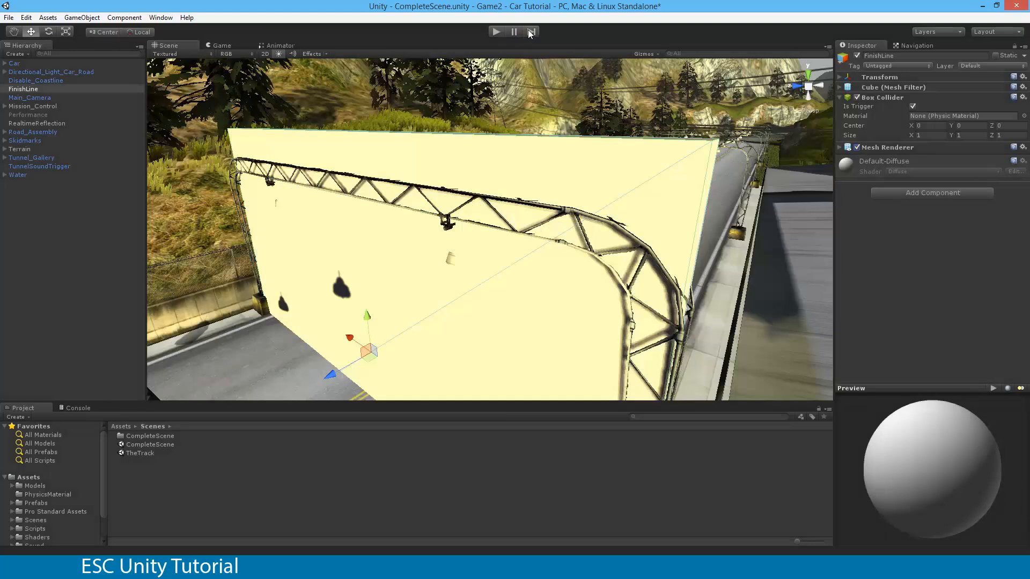
Re-enable the Mesh Renderer and tidy the Inspector ahead of adding a script.
{"action": "left_click", "coordinate": [496, 32]}
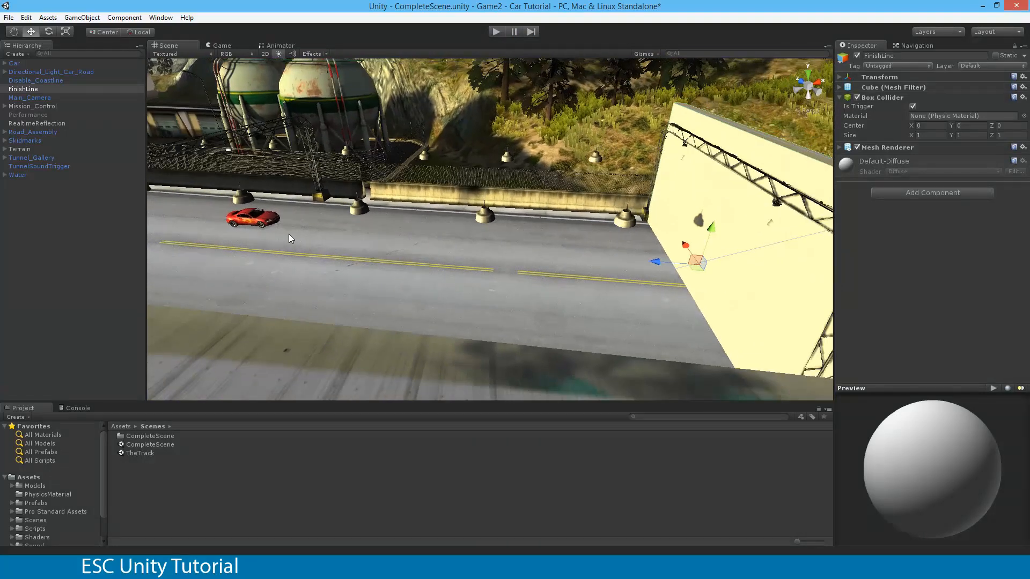
{"action": "mouse_move", "coordinate": [552, 260]}
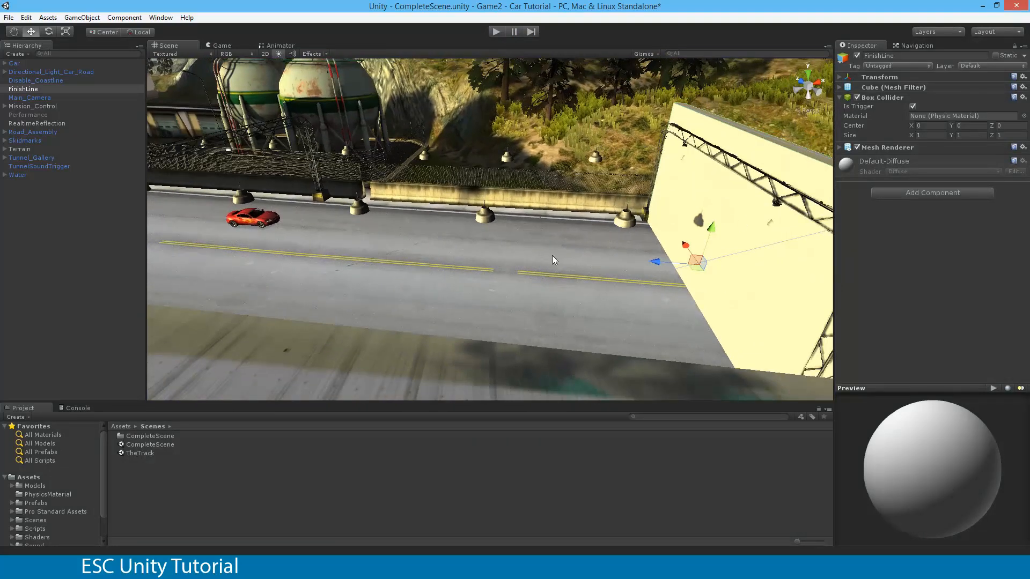
{"action": "mouse_move", "coordinate": [795, 306]}
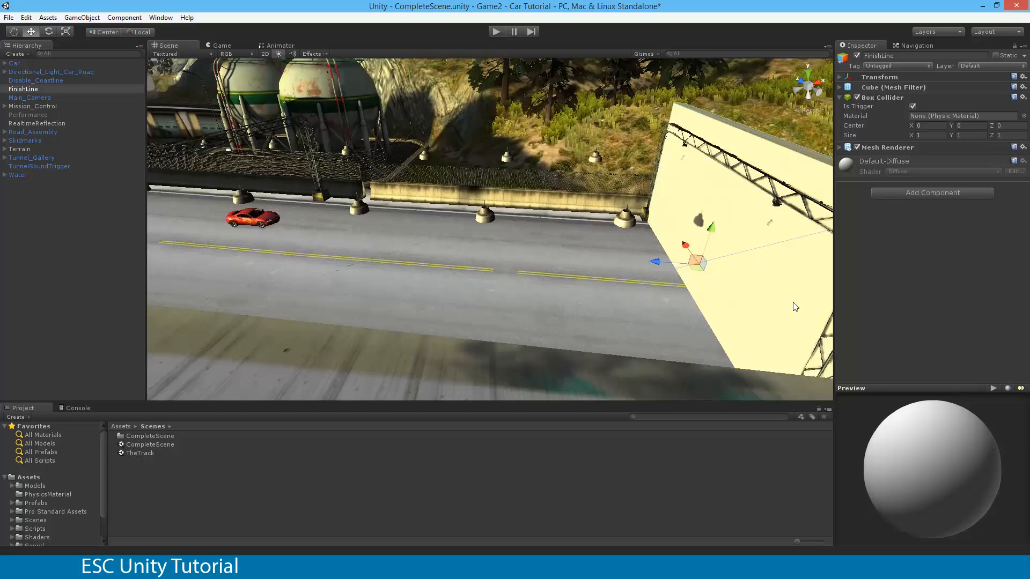
{"action": "mouse_move", "coordinate": [775, 288]}
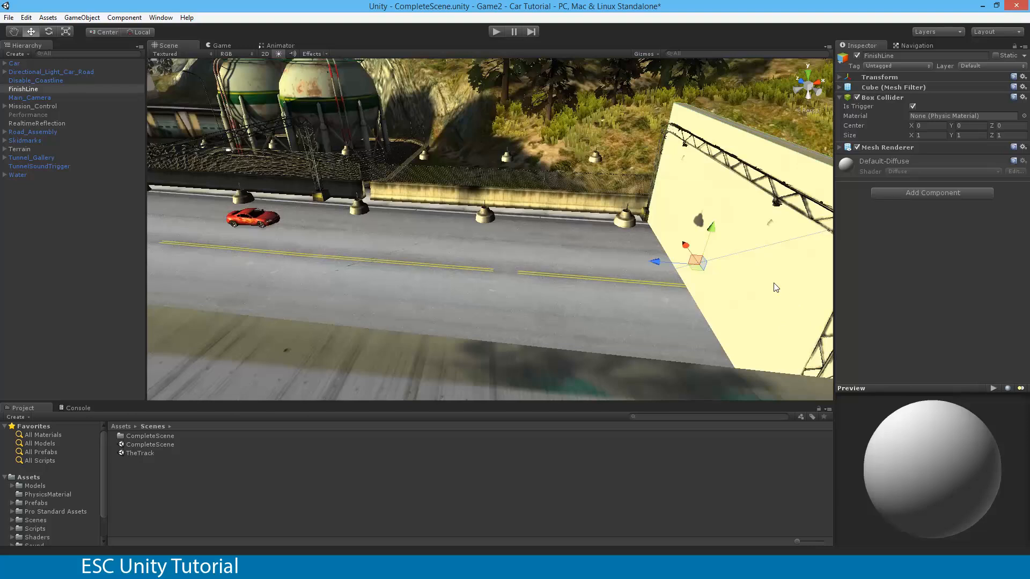
{"action": "mouse_move", "coordinate": [775, 281]}
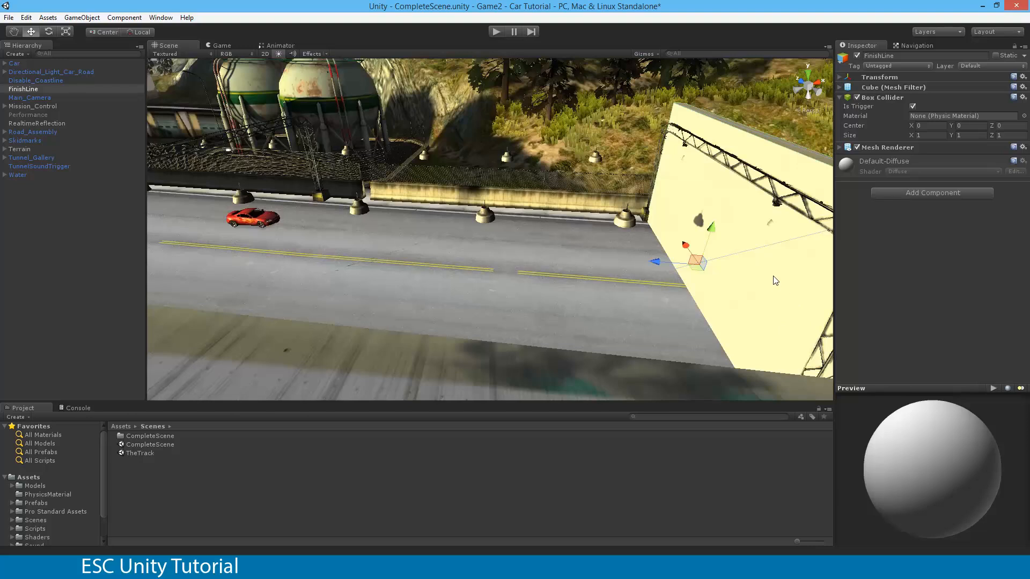
{"action": "mouse_move", "coordinate": [771, 288]}
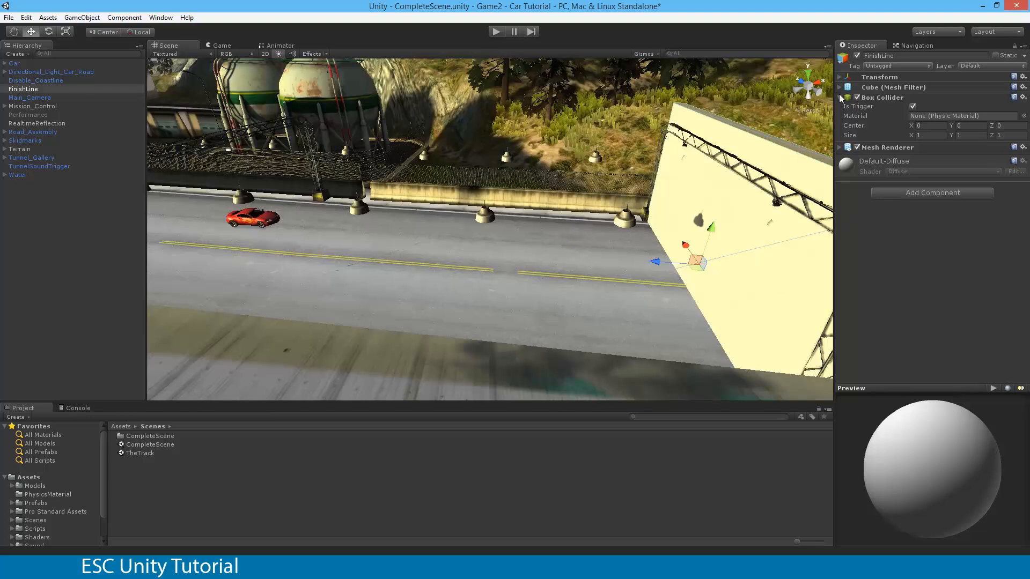
{"action": "left_click", "coordinate": [841, 98]}
{"action": "type", "text": "rigi"}
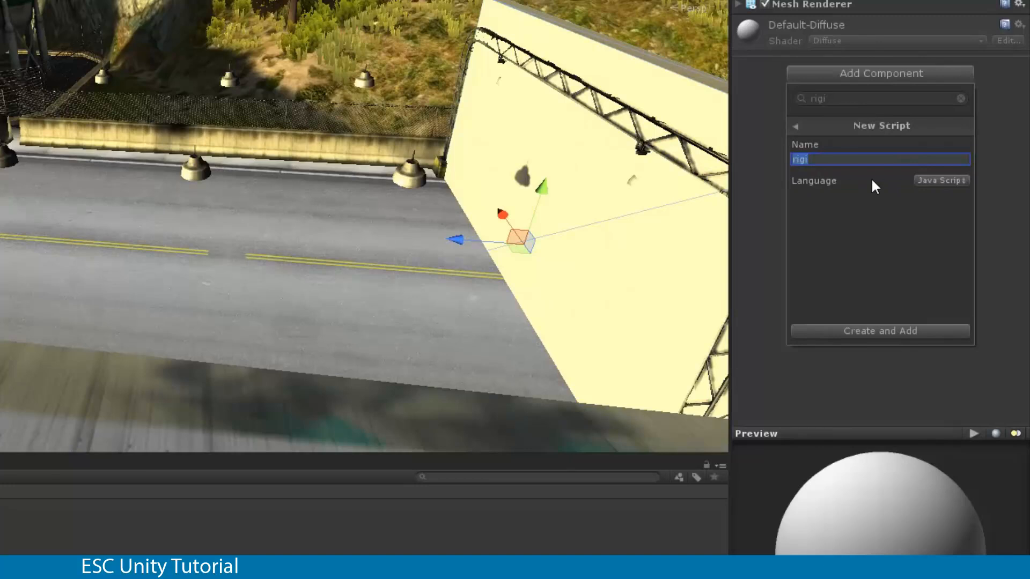
Create a new script named 'Trigger' with Java Script as its language.
{"action": "type", "text": "Triggl"}
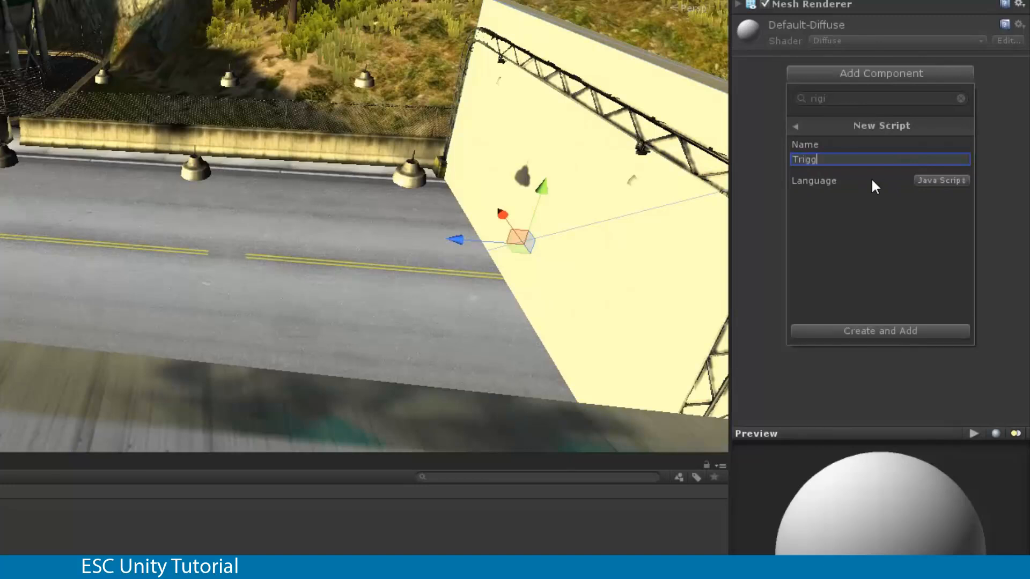
{"action": "type", "text": "er"}
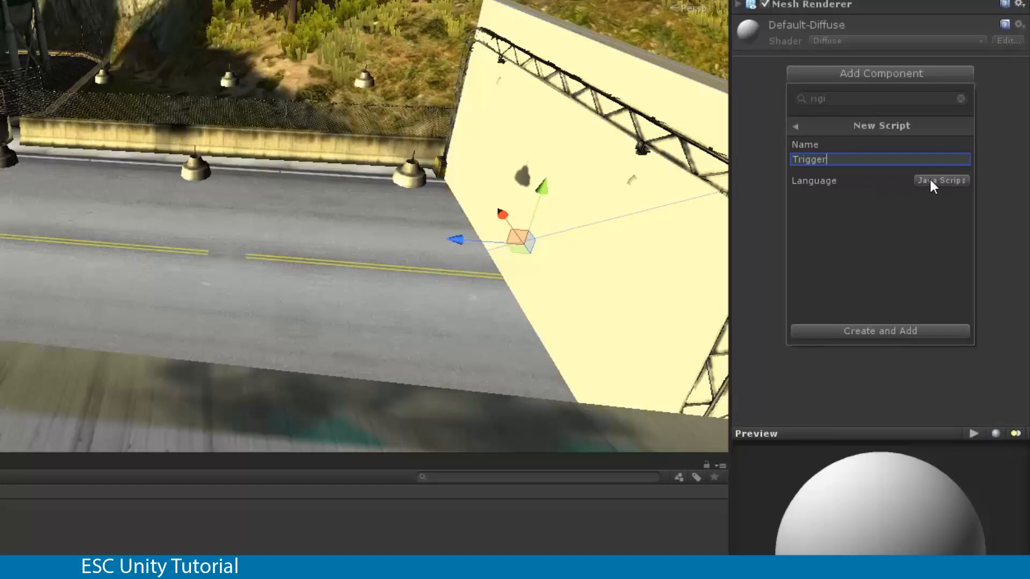
{"action": "left_click", "coordinate": [941, 180]}
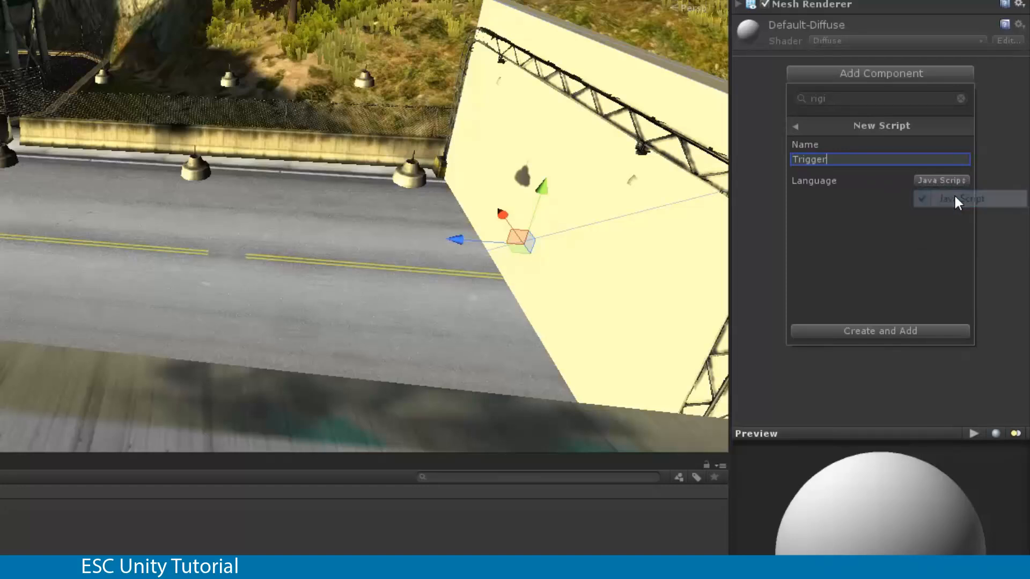
{"action": "left_click", "coordinate": [880, 331]}
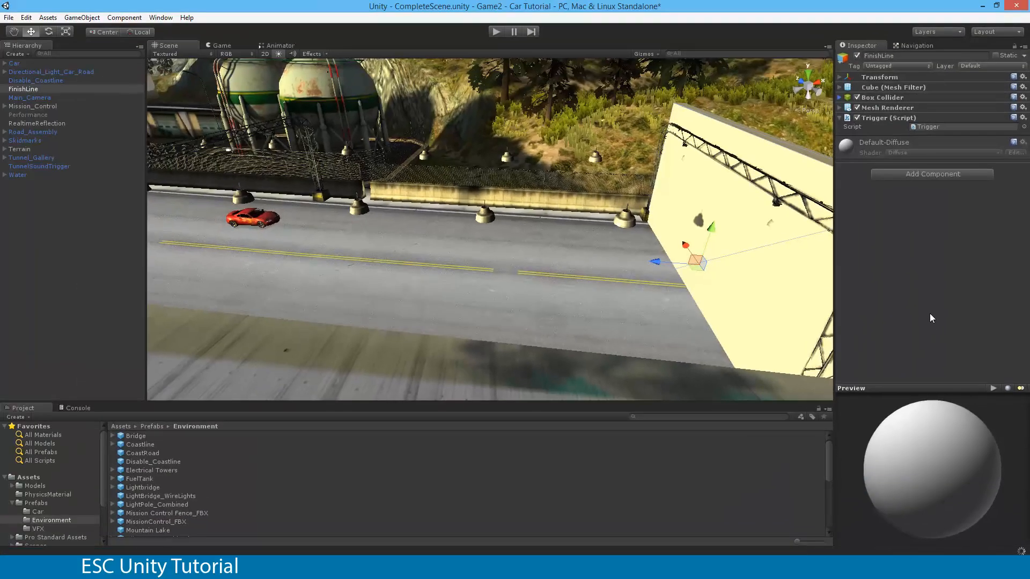
{"action": "mouse_move", "coordinate": [917, 151]}
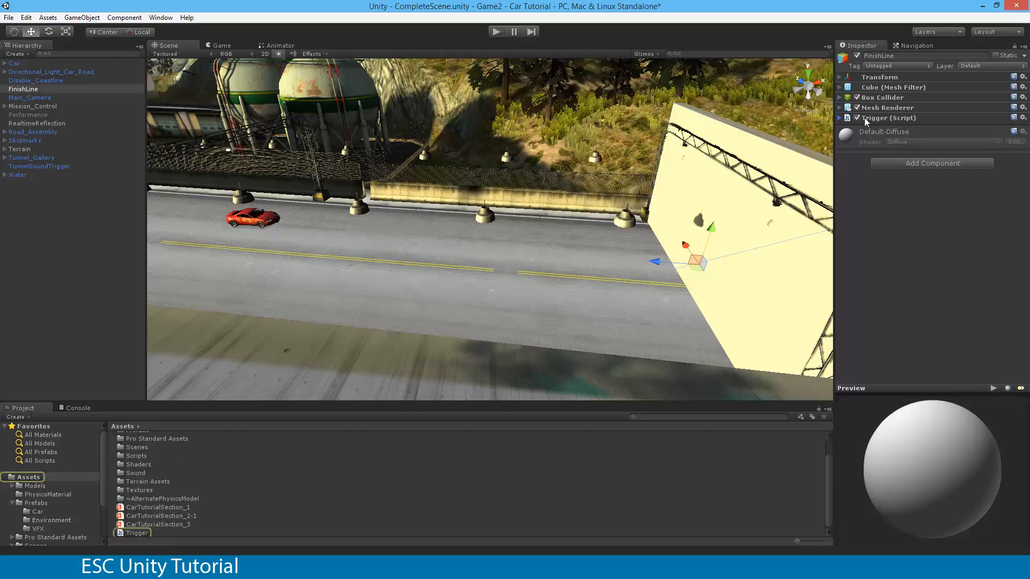
Locate the Trigger.js script in the Project Assets folder.
{"action": "left_click", "coordinate": [839, 118]}
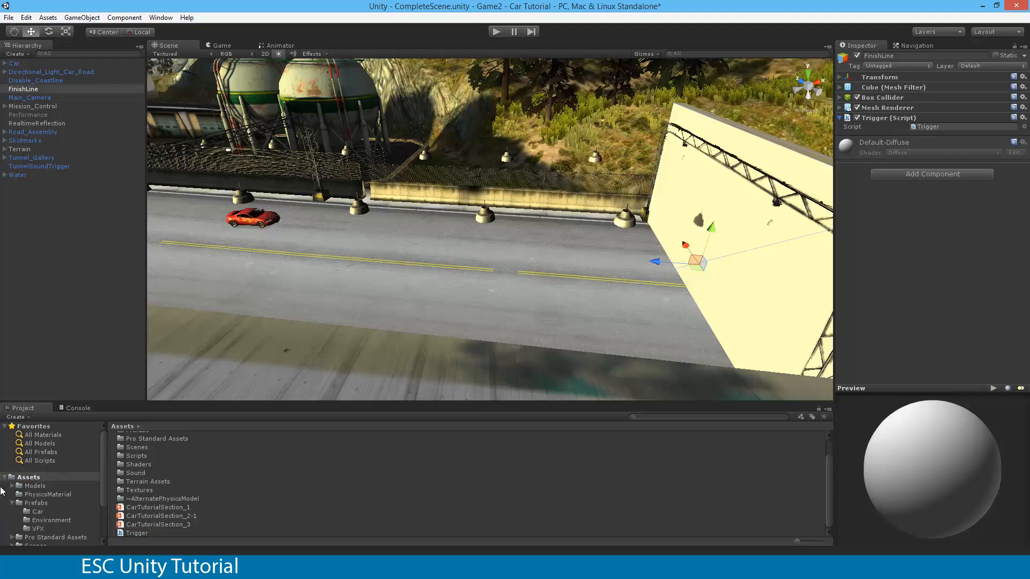
{"action": "left_click", "coordinate": [28, 476]}
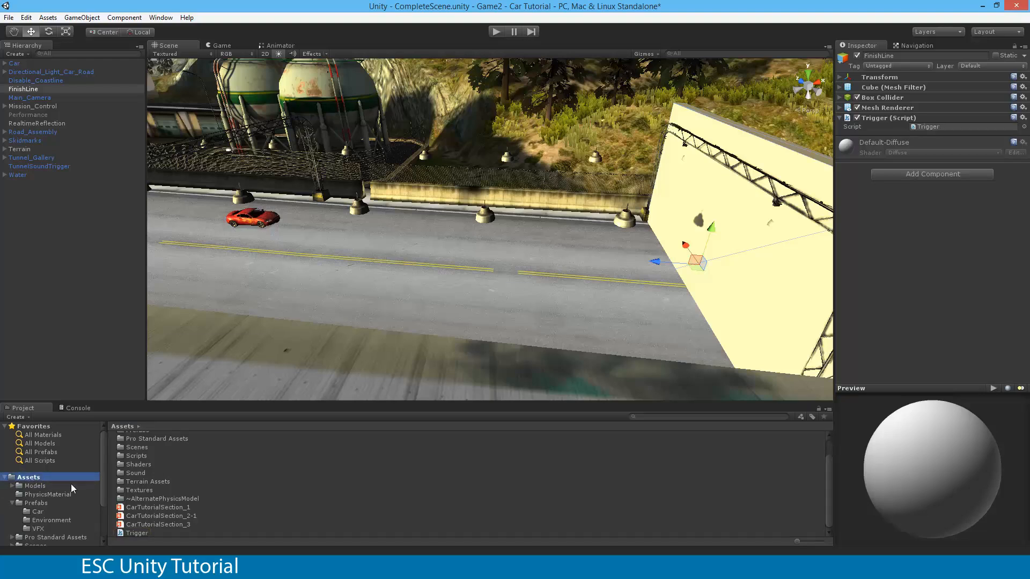
{"action": "left_click", "coordinate": [137, 533]}
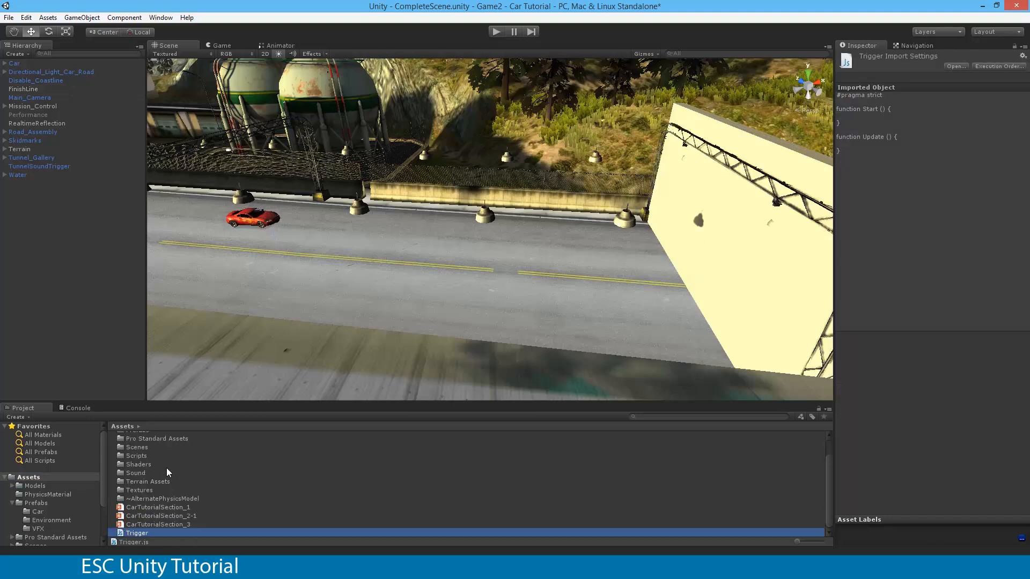
{"action": "left_click", "coordinate": [136, 456]}
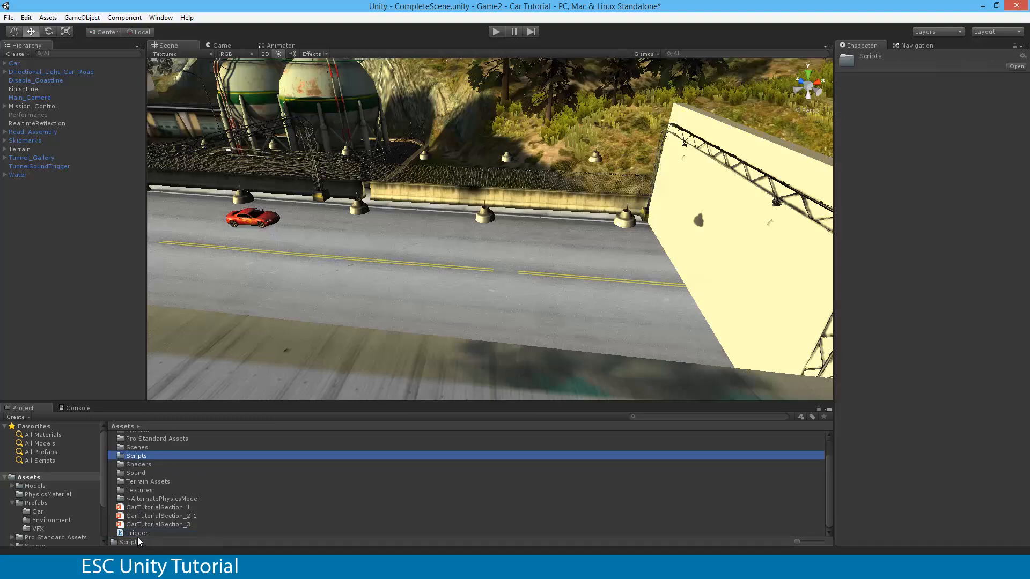
{"action": "mouse_move", "coordinate": [119, 551]}
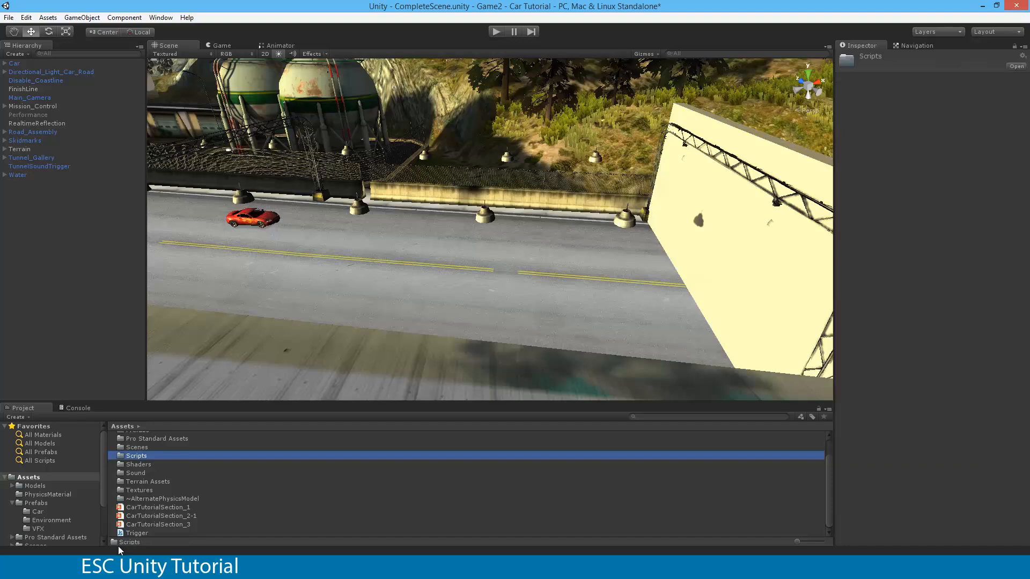
{"action": "mouse_move", "coordinate": [143, 542]}
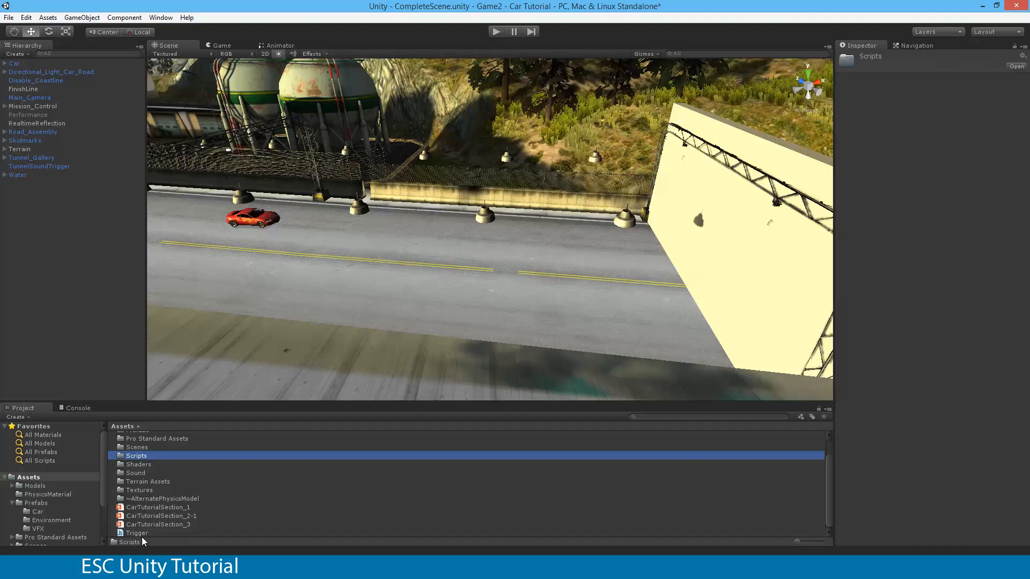
Confirm the Trigger (Script) component on FinishLine and open the script for editing.
{"action": "left_click", "coordinate": [136, 533]}
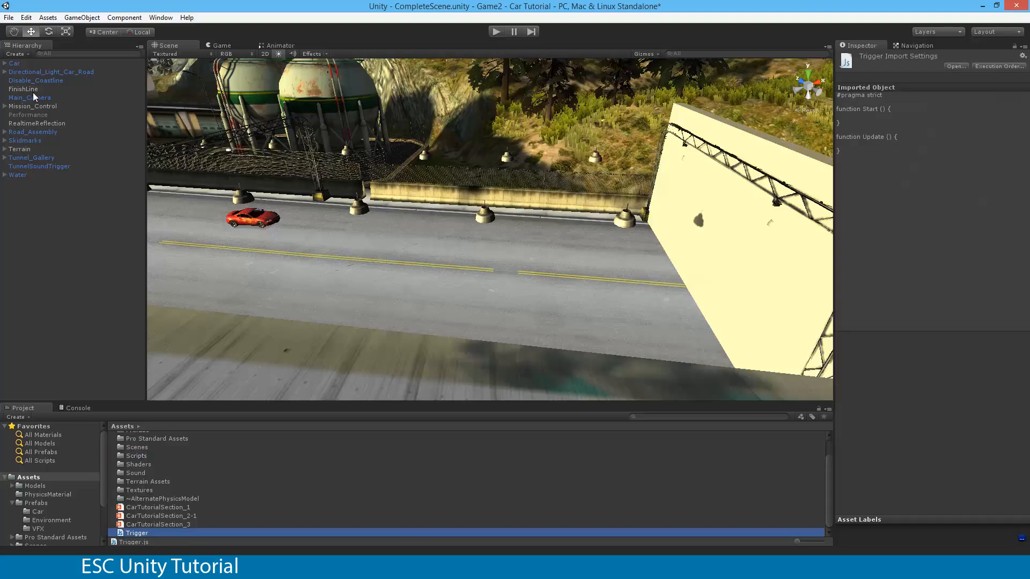
{"action": "left_click", "coordinate": [24, 89]}
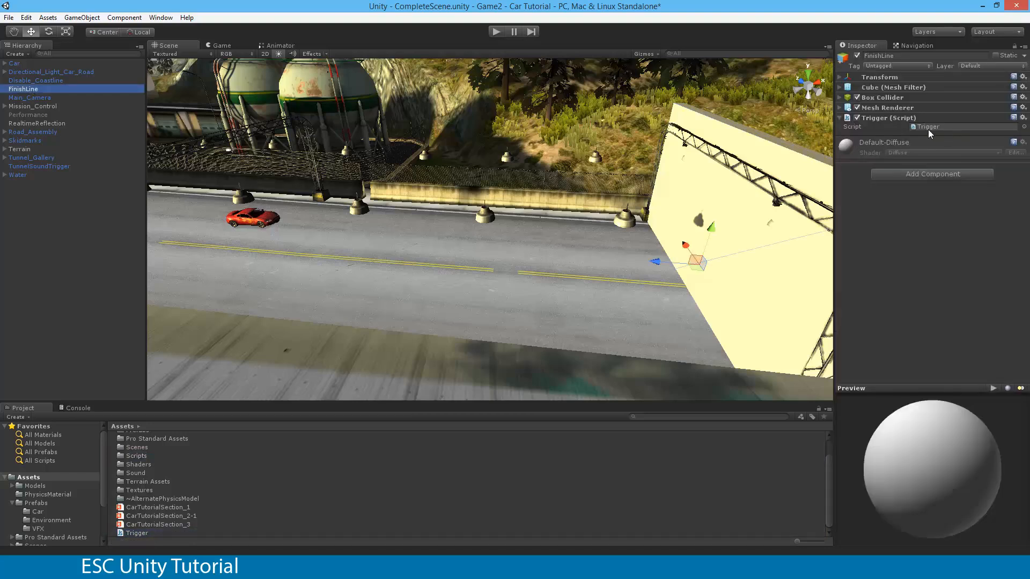
{"action": "left_click", "coordinate": [962, 126]}
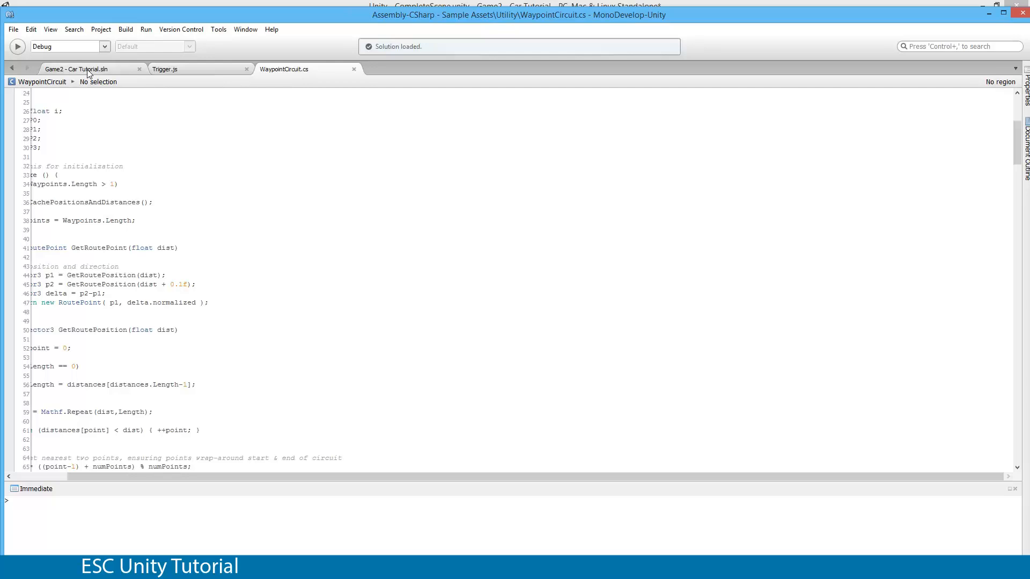
Close the other open files and select all of Trigger.js's default code to clear it.
{"action": "left_click", "coordinate": [164, 69]}
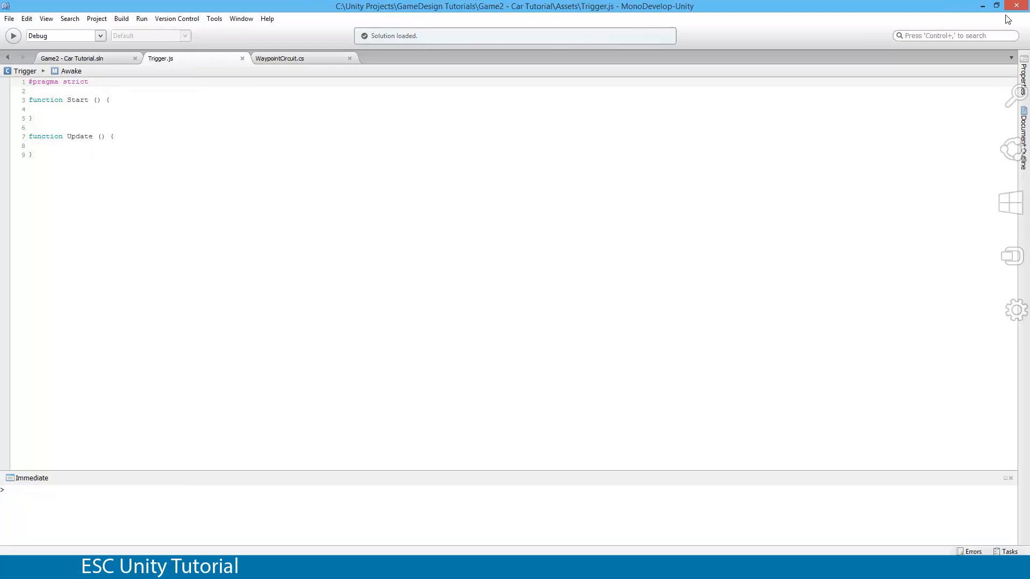
{"action": "left_click", "coordinate": [279, 58]}
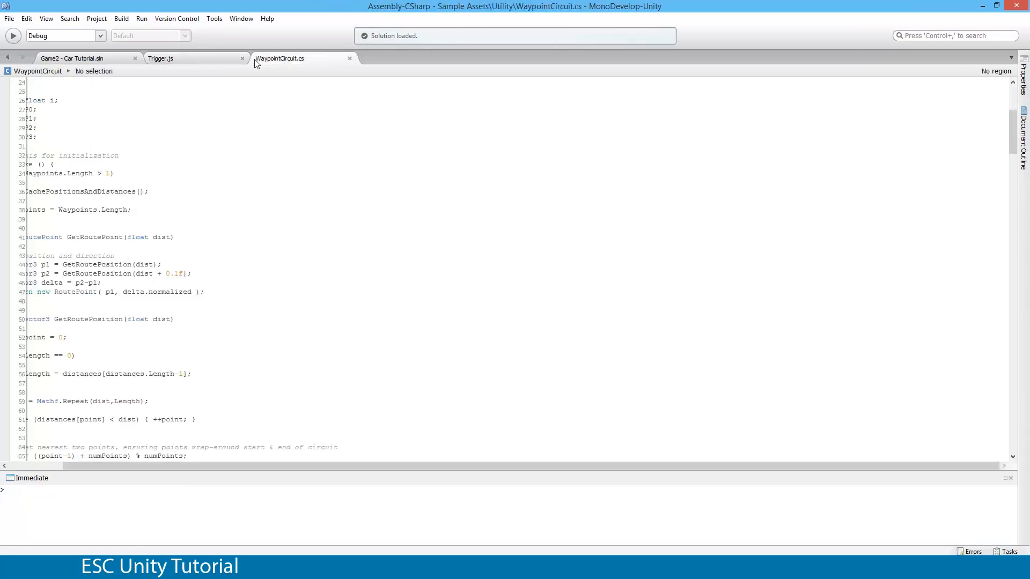
{"action": "left_click", "coordinate": [71, 58]}
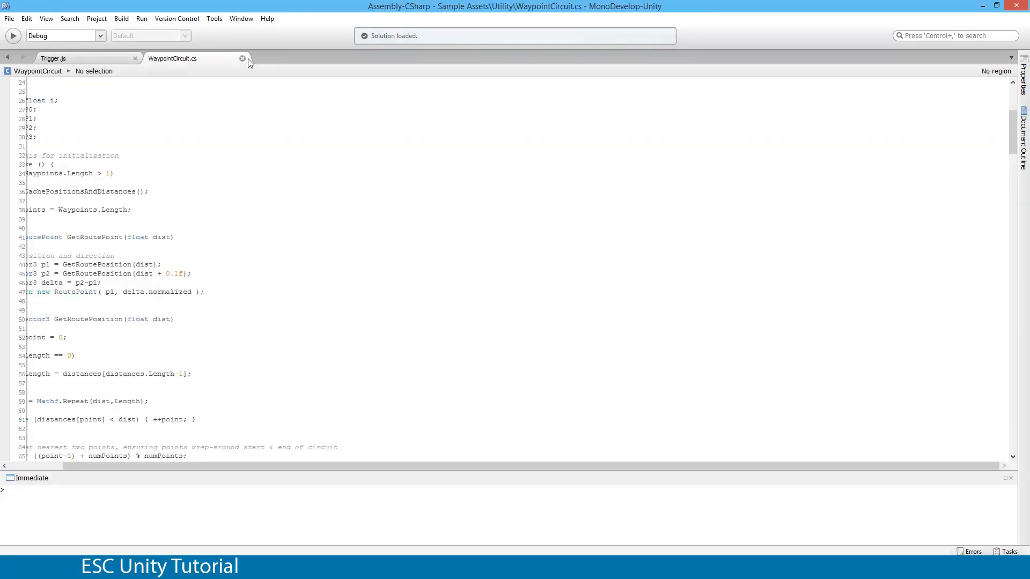
{"action": "mouse_move", "coordinate": [241, 59]}
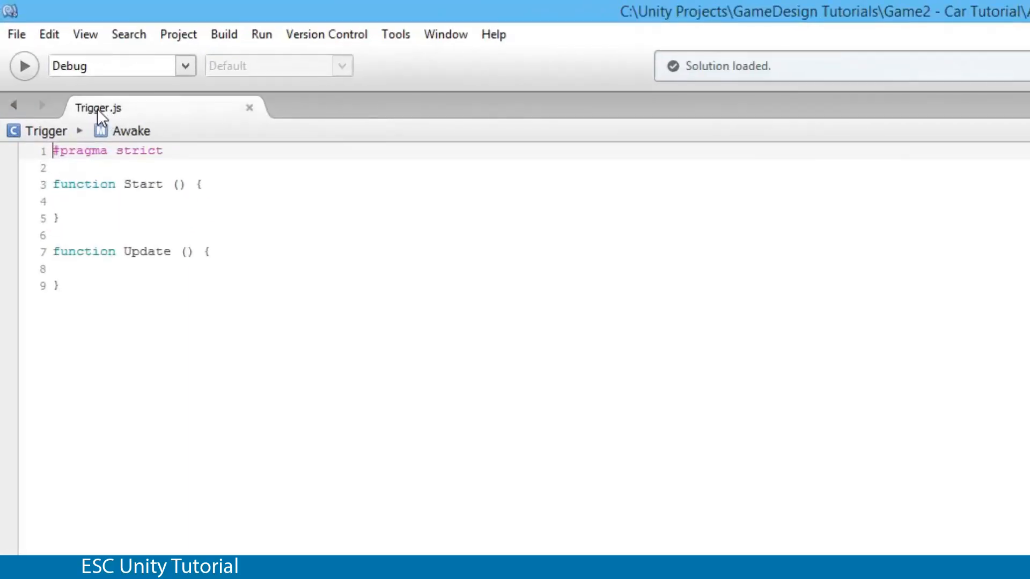
{"action": "mouse_move", "coordinate": [97, 107]}
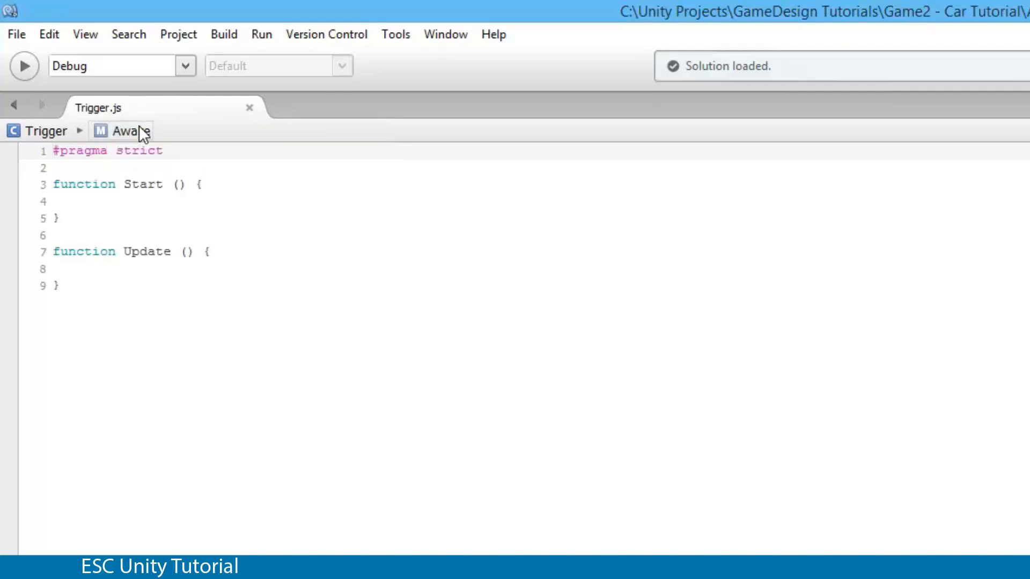
{"action": "key", "text": "ctrl+a"}
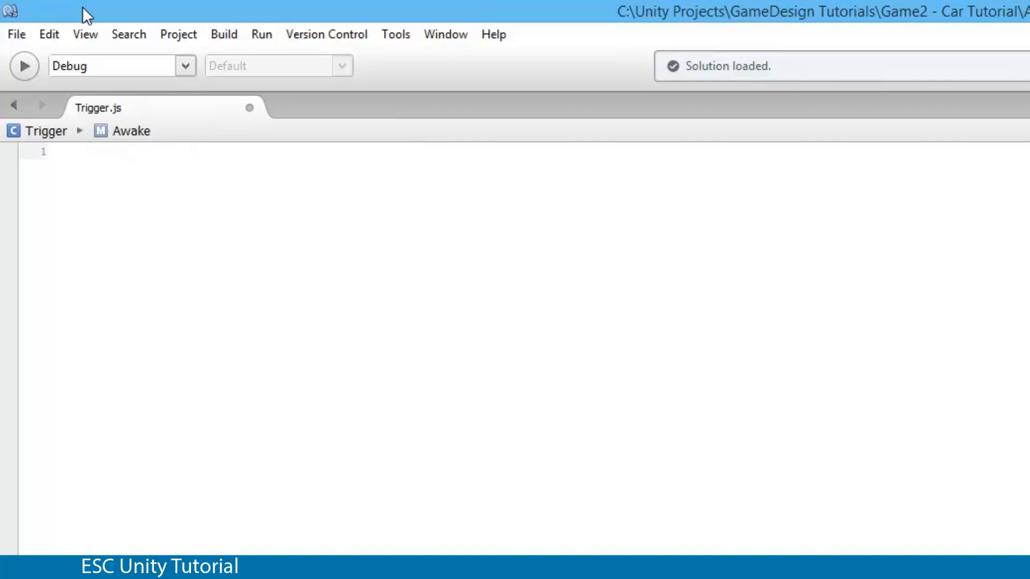
Write an empty function Update() { } block in Trigger.js.
{"action": "type", "text": "functi"}
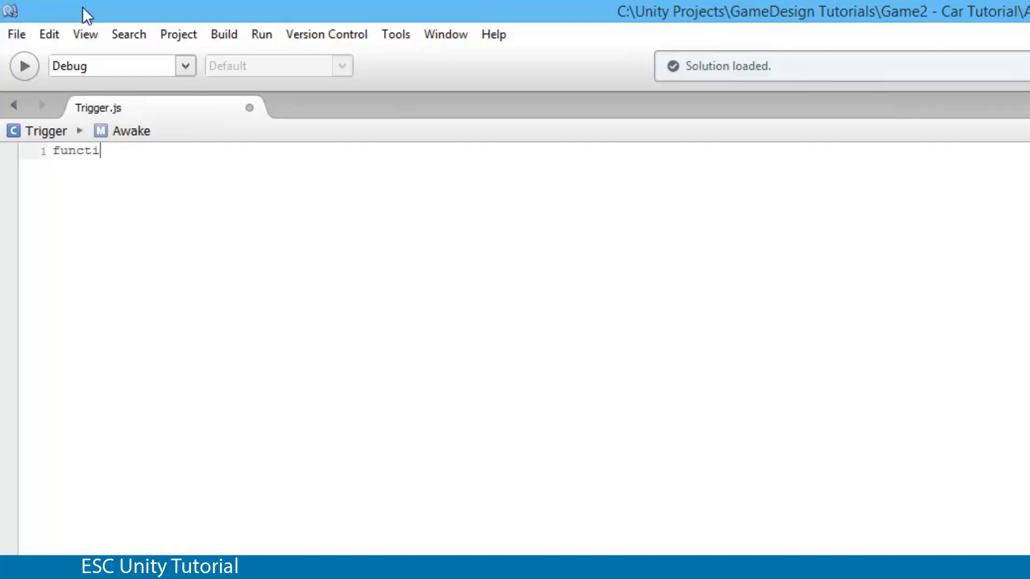
{"action": "type", "text": "on Update("}
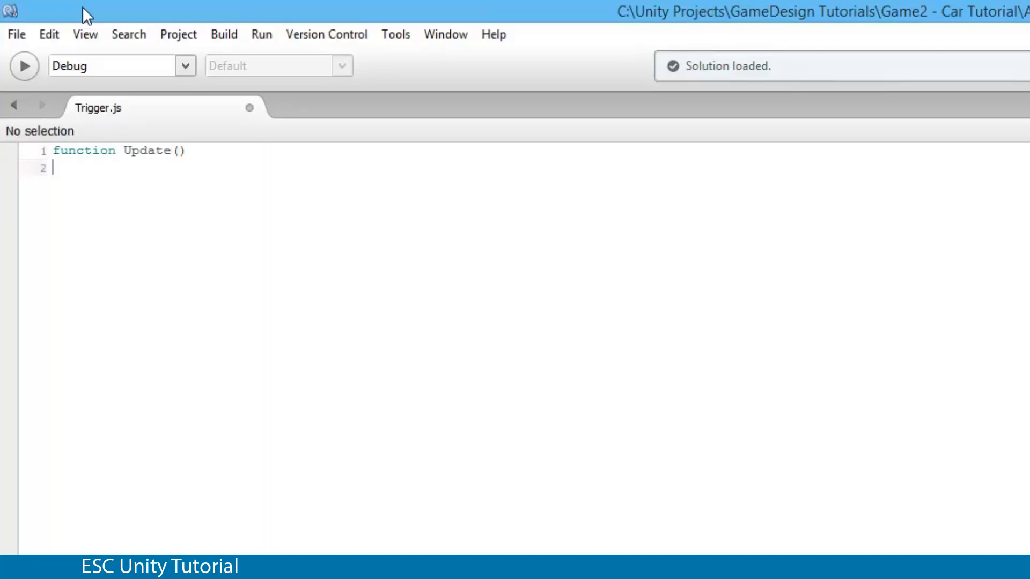
{"action": "type", "text": "{"}
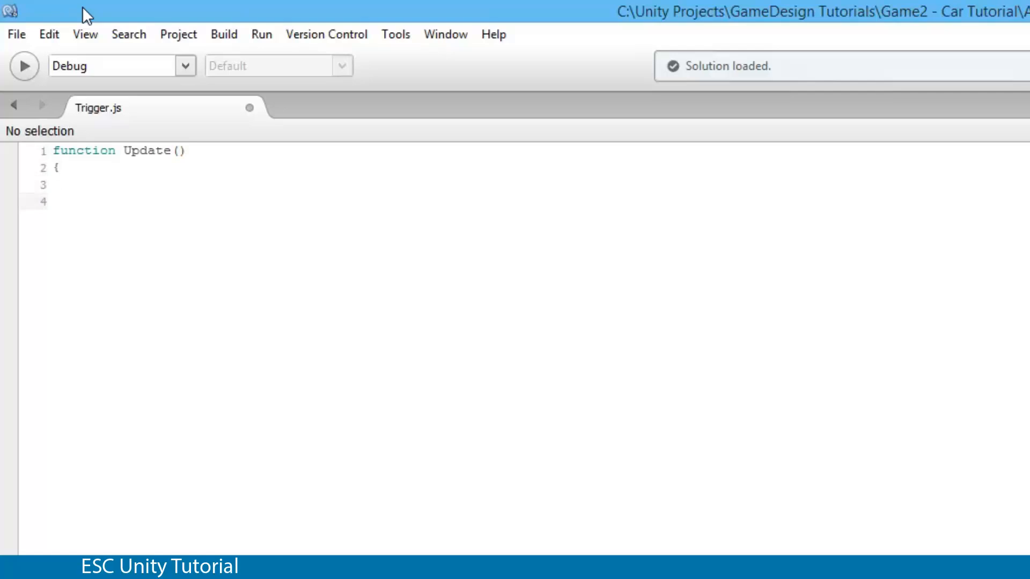
{"action": "type", "text": "}"}
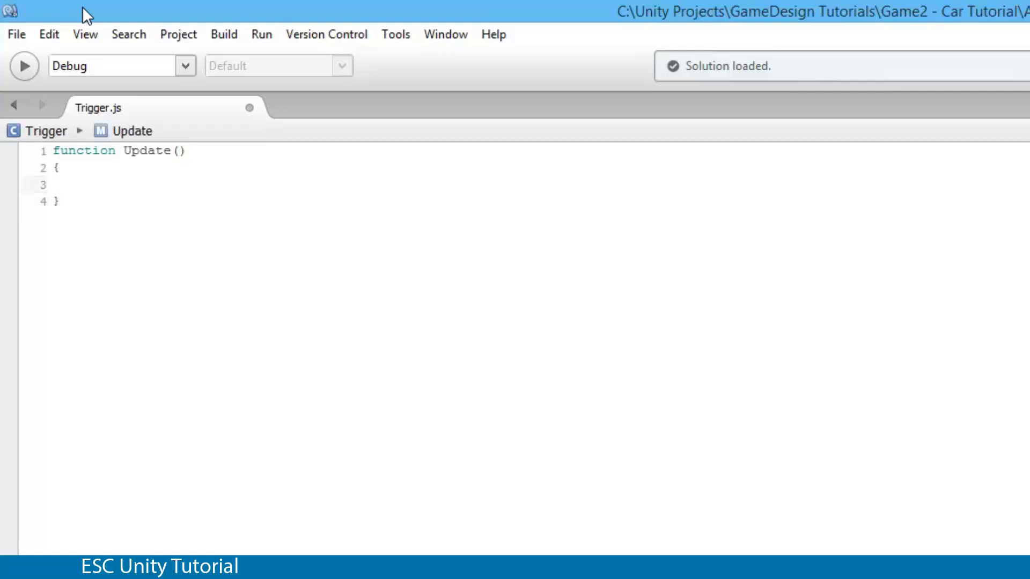
Add Debug.Log("You crossed the finish line") inside the Update function body.
{"action": "left_click", "coordinate": [83, 184]}
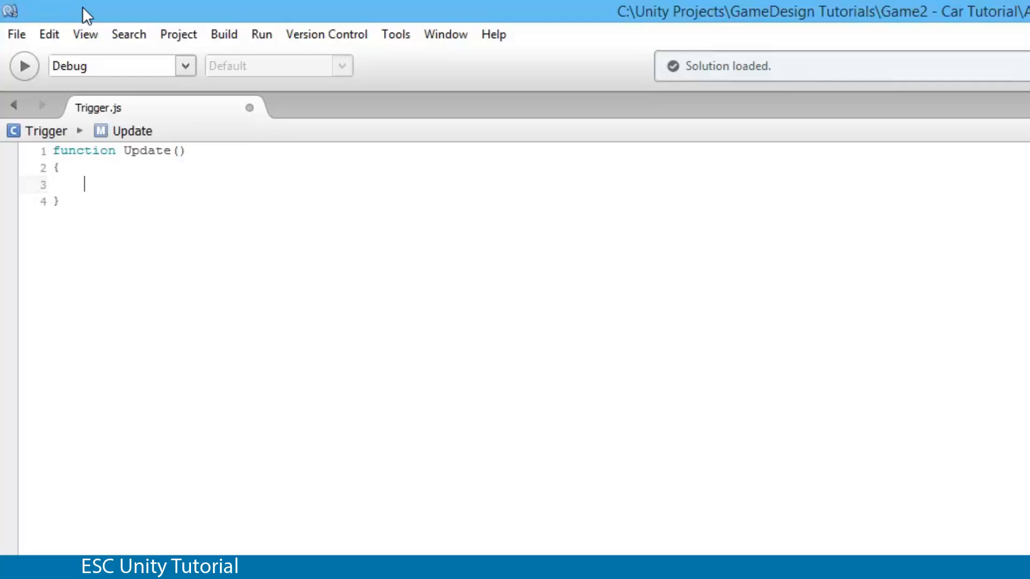
{"action": "type", "text": "Debug>lo"}
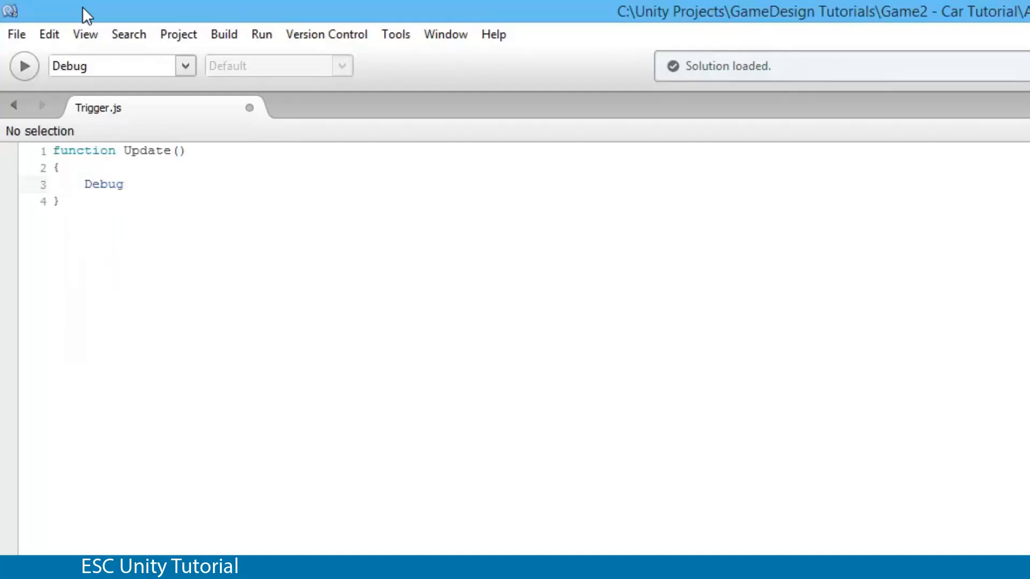
{"action": "type", "text": ".Log"}
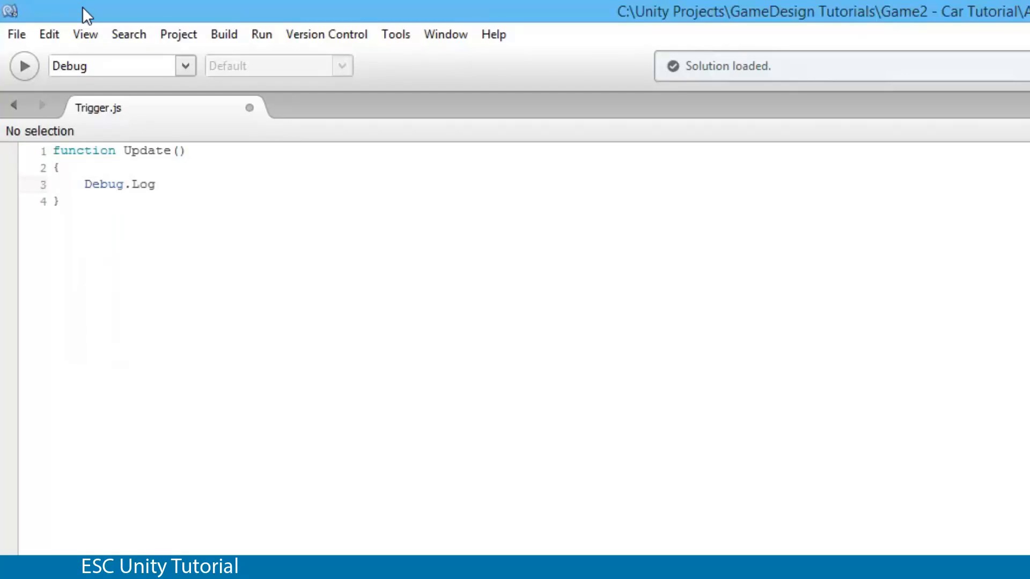
{"action": "type", "text": "(\"You crossed"}
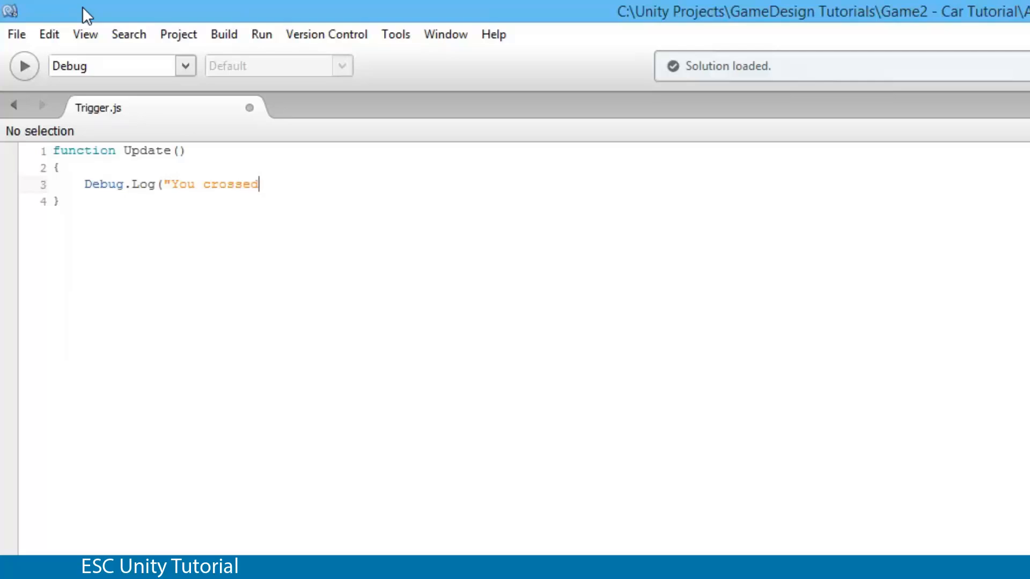
{"action": "type", "text": "the finish"}
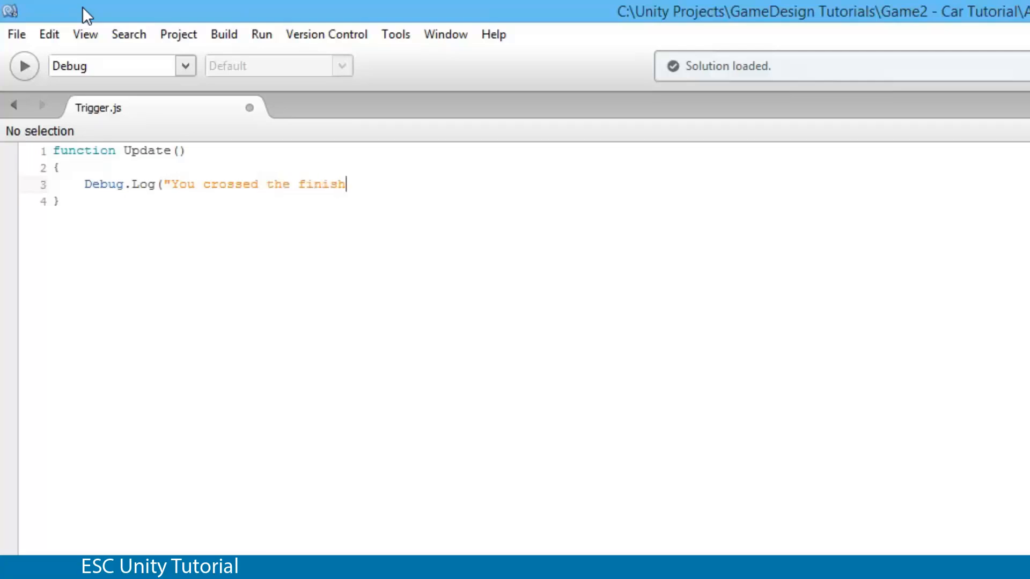
{"action": "type", "text": "line"}
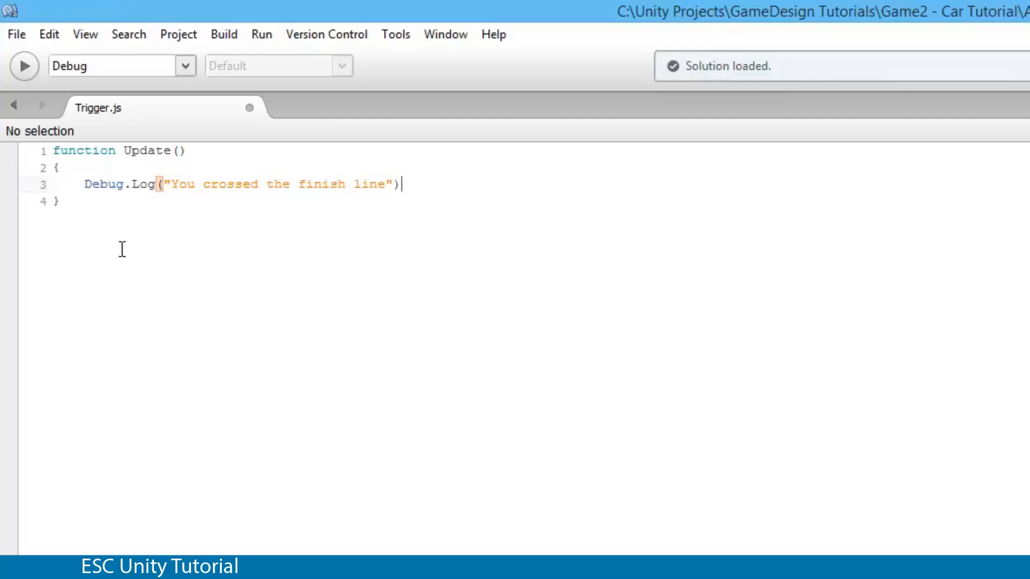
{"action": "double_click", "coordinate": [102, 184]}
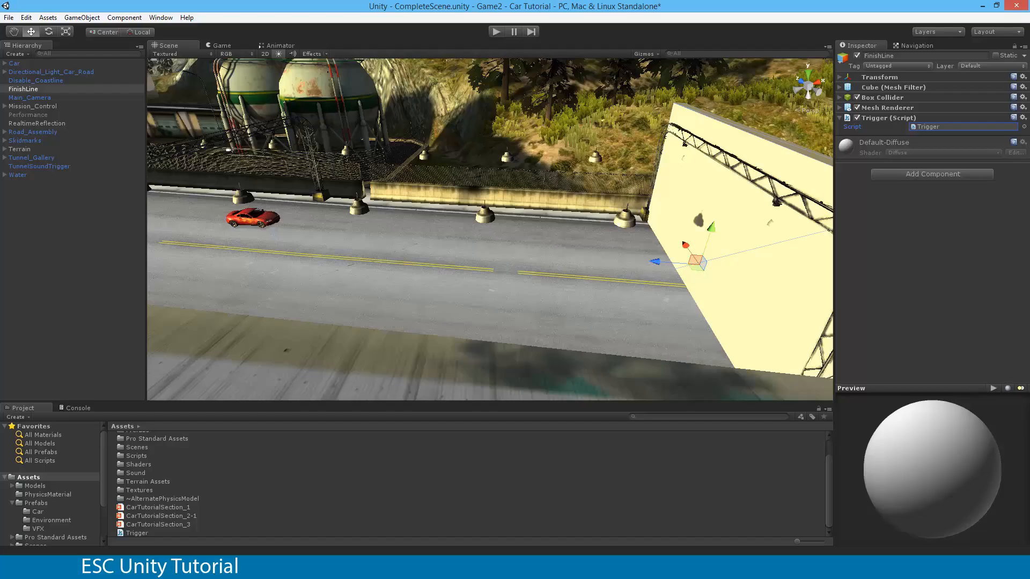
Return to the Trigger.js script in the MonoDevelop editor.
{"action": "left_click", "coordinate": [77, 408]}
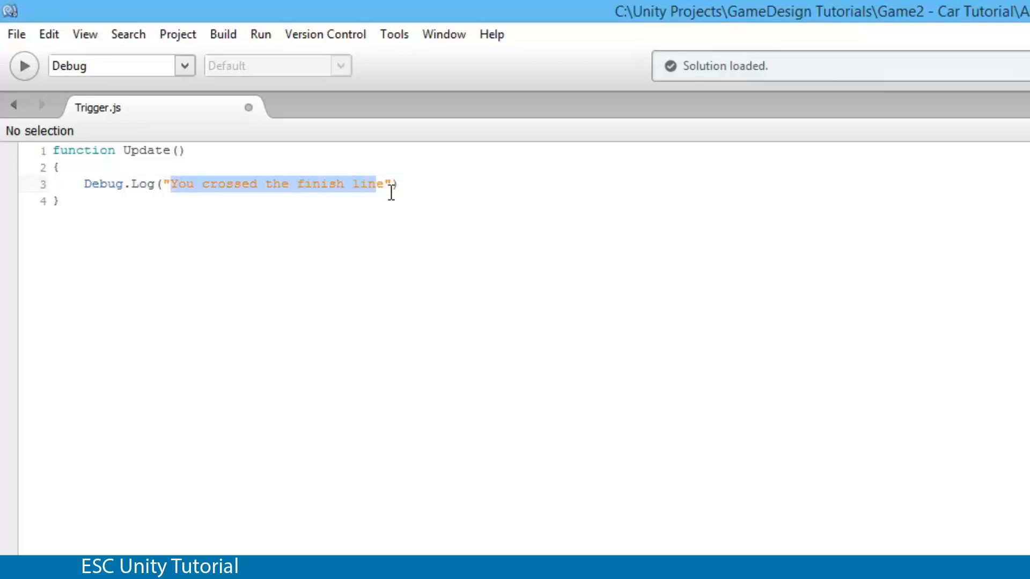
Check Unity's console, which reports a missing semicolon in Trigger.js.
{"action": "left_click", "coordinate": [157, 184]}
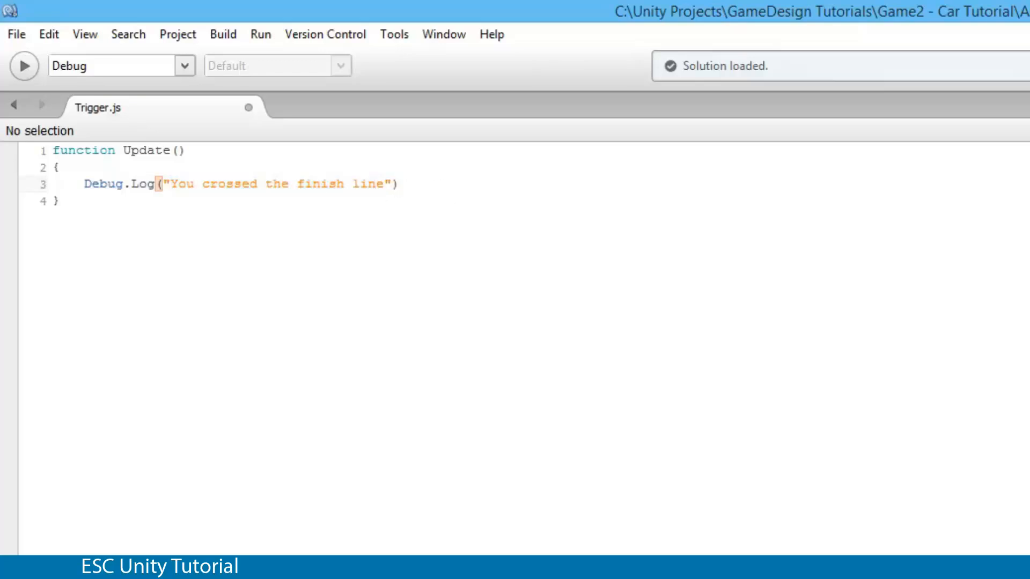
{"action": "left_click", "coordinate": [16, 35]}
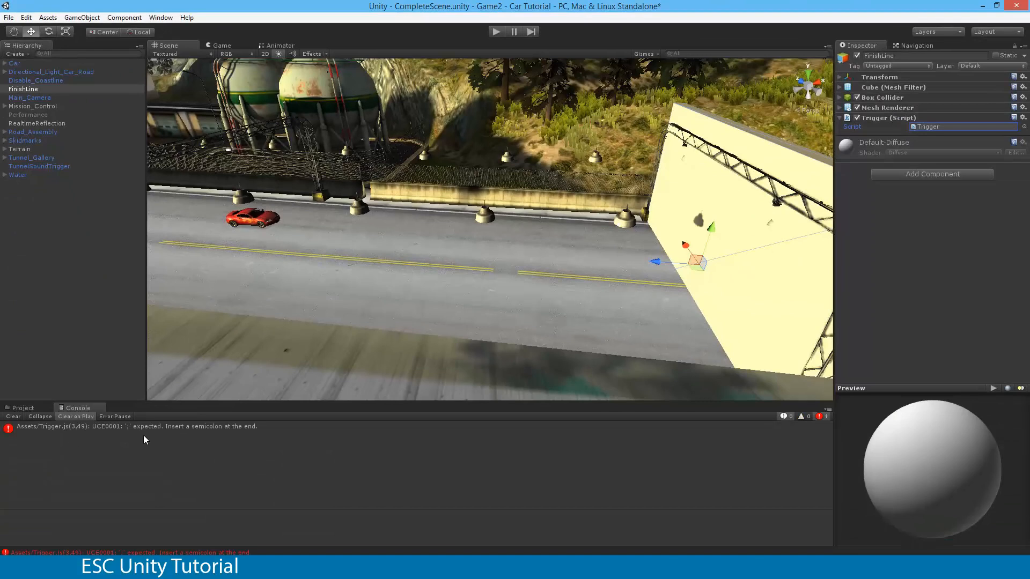
{"action": "left_click", "coordinate": [131, 426]}
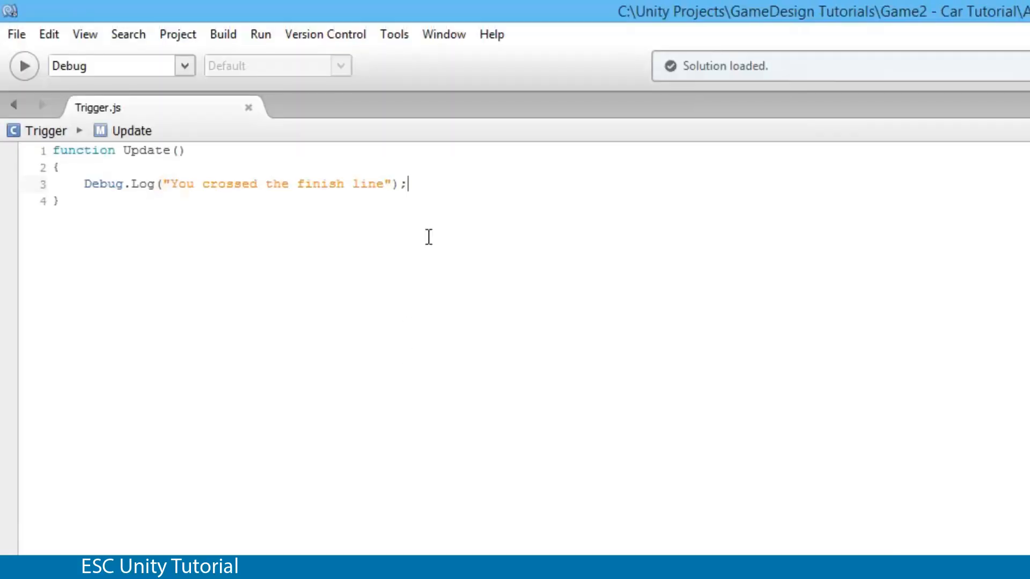
{"action": "mouse_move", "coordinate": [136, 489]}
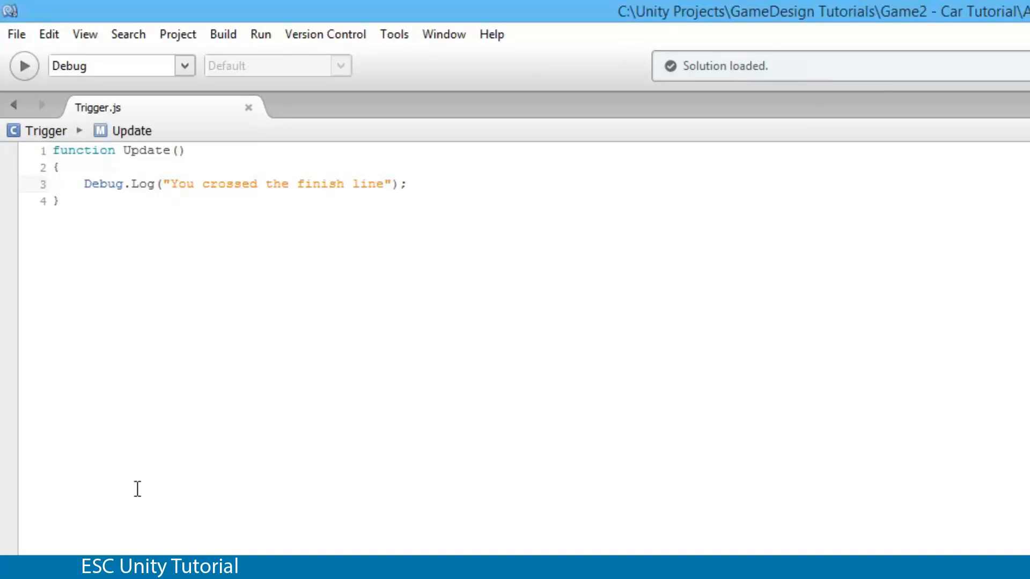
{"action": "left_click", "coordinate": [17, 34]}
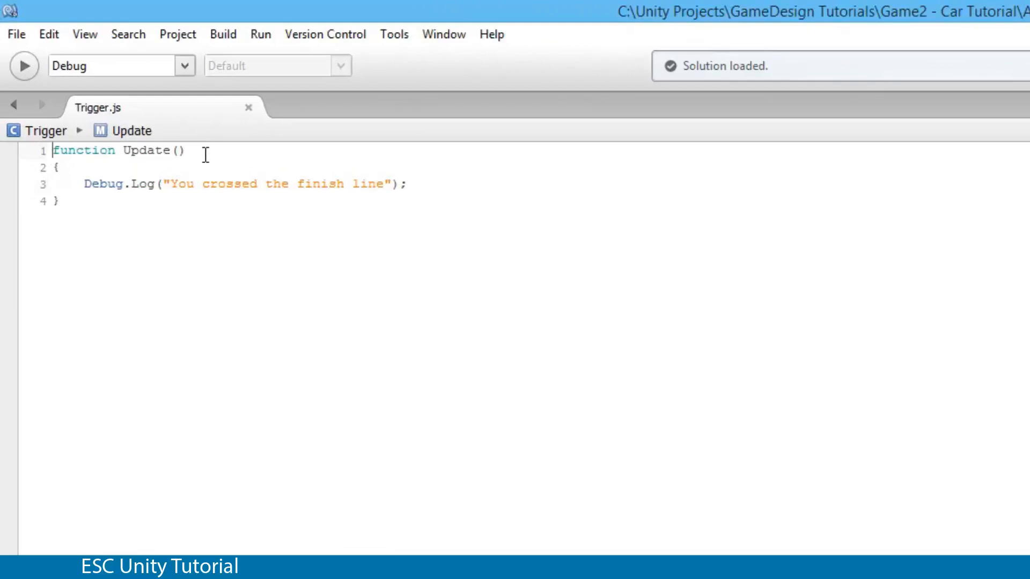
Rename the Update function in Trigger.js to OnTriggerEnter.
{"action": "double_click", "coordinate": [147, 150]}
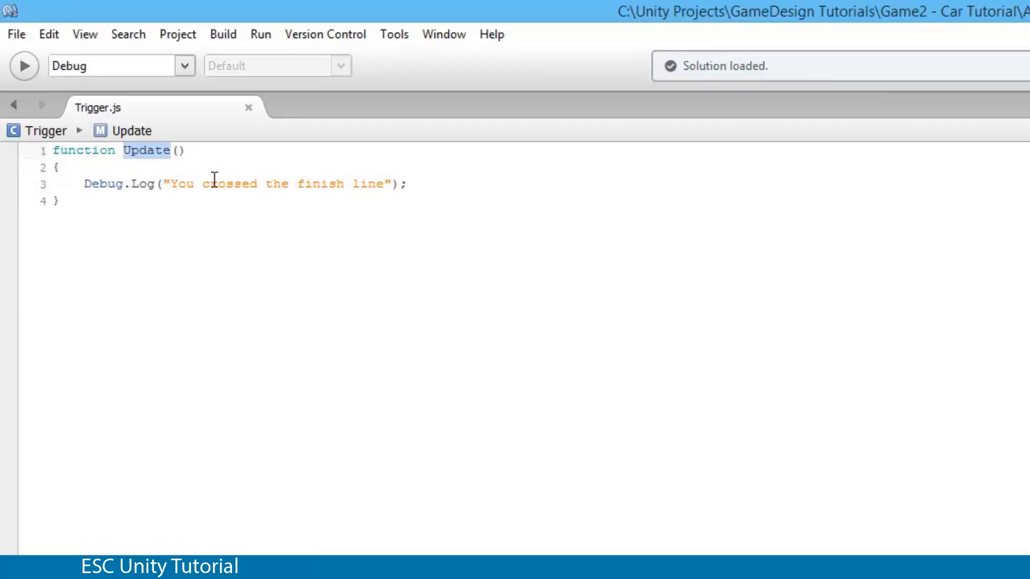
{"action": "mouse_move", "coordinate": [7, 359]}
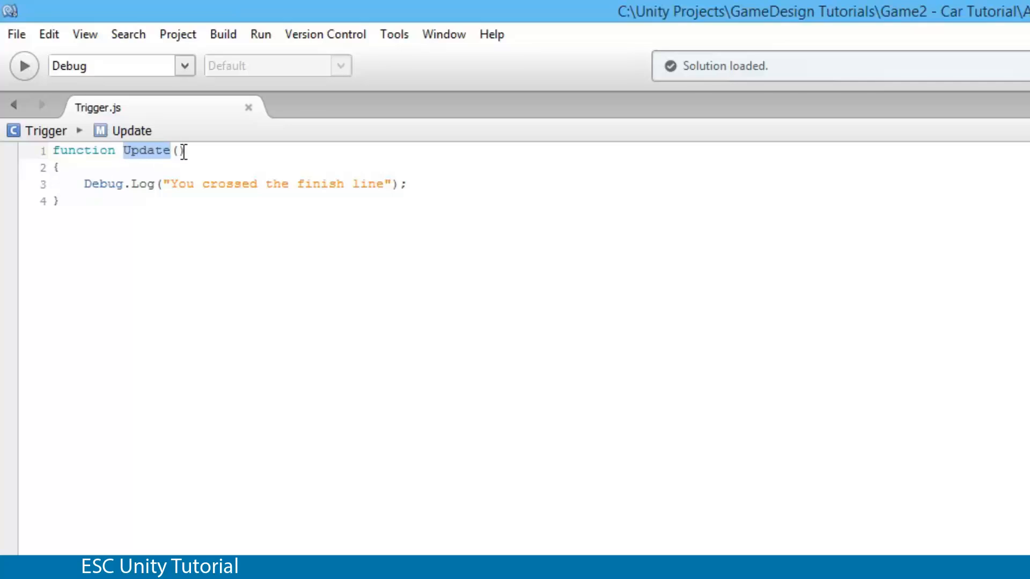
{"action": "type", "text": "On"}
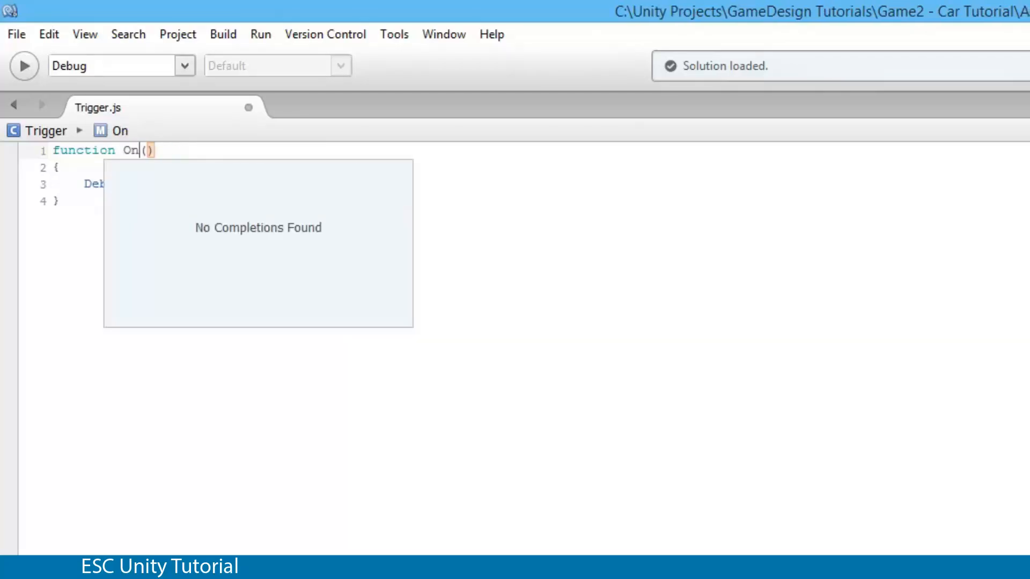
{"action": "type", "text": "TriggerEnt"}
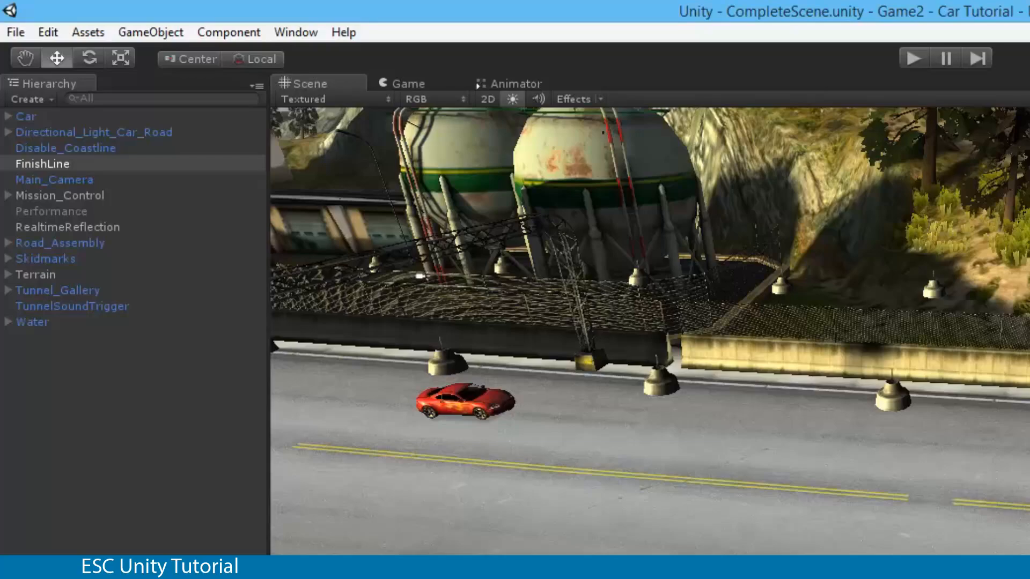
Play the game through FinishLine and inspect the 'You crossed the finish line' log entry, then expand Car.
{"action": "left_click", "coordinate": [16, 33]}
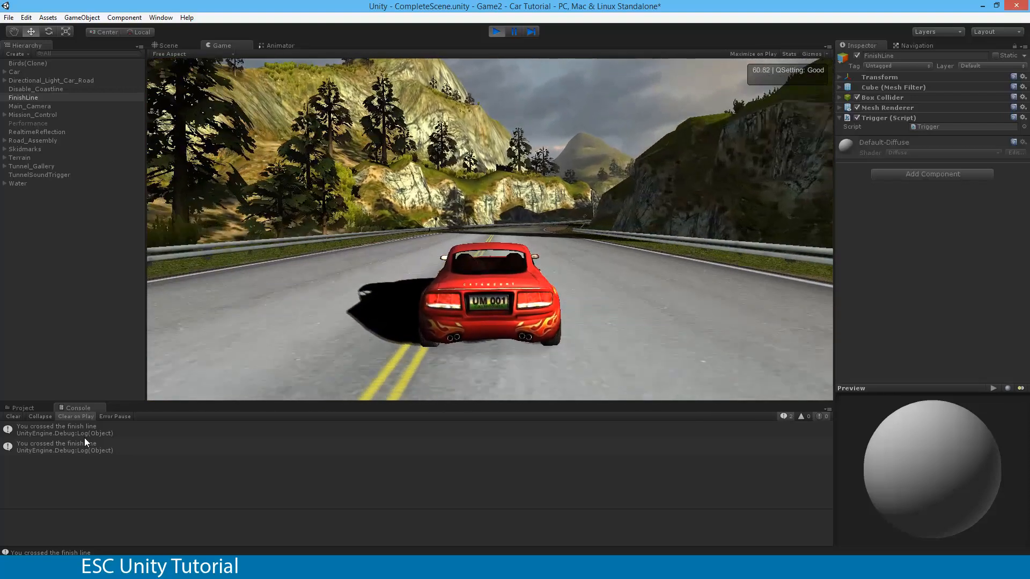
{"action": "left_click", "coordinate": [167, 45]}
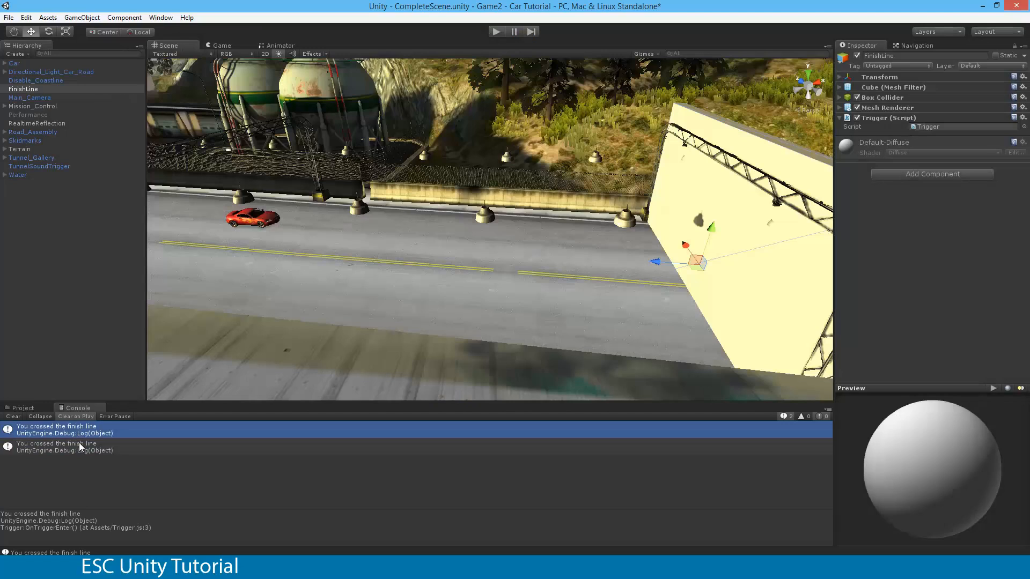
{"action": "left_click", "coordinate": [5, 63]}
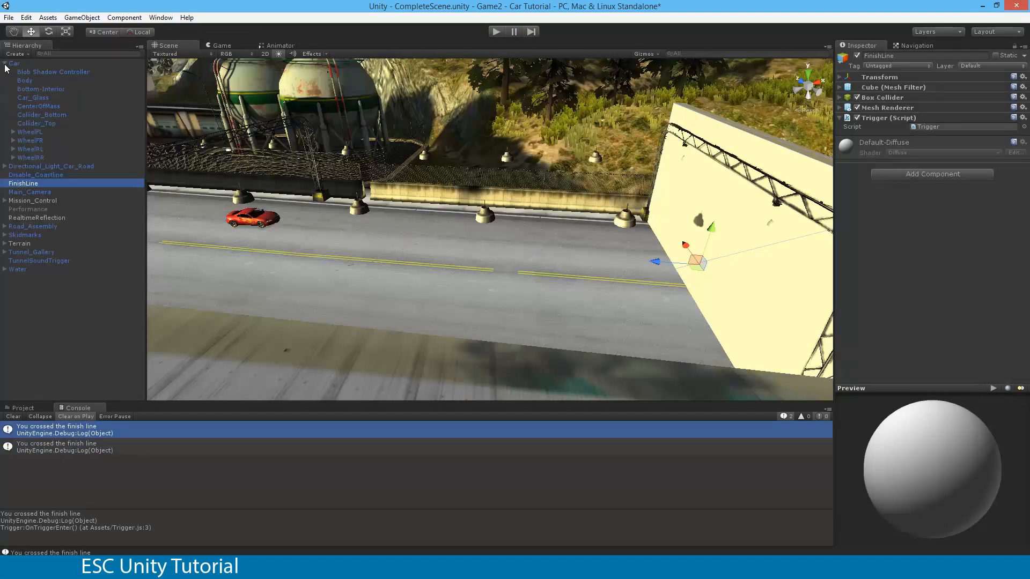
Select Car and collapse its sound controller, Rigidbody and Lightmapper Object UV components.
{"action": "left_click", "coordinate": [14, 63]}
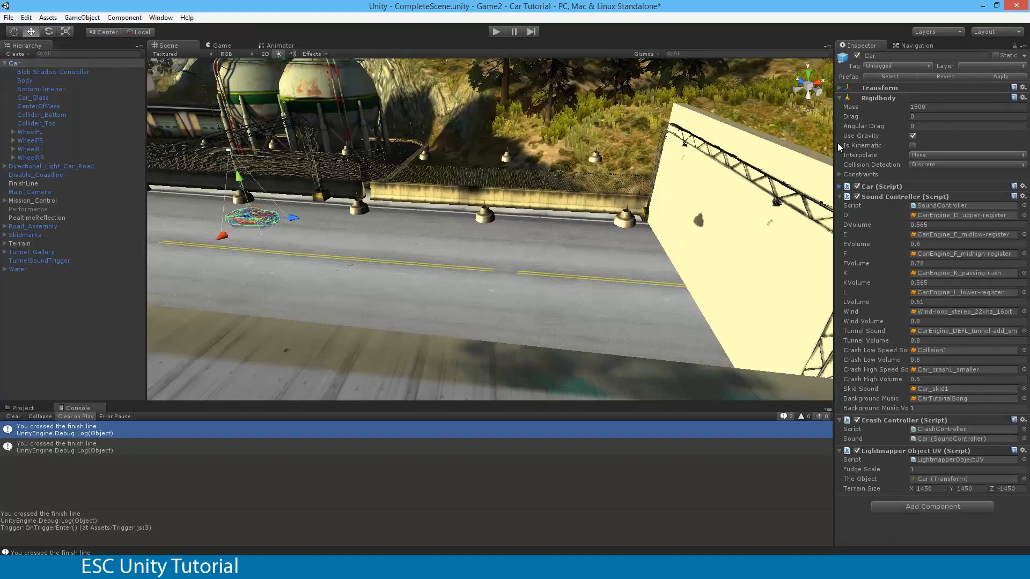
{"action": "left_click", "coordinate": [839, 196]}
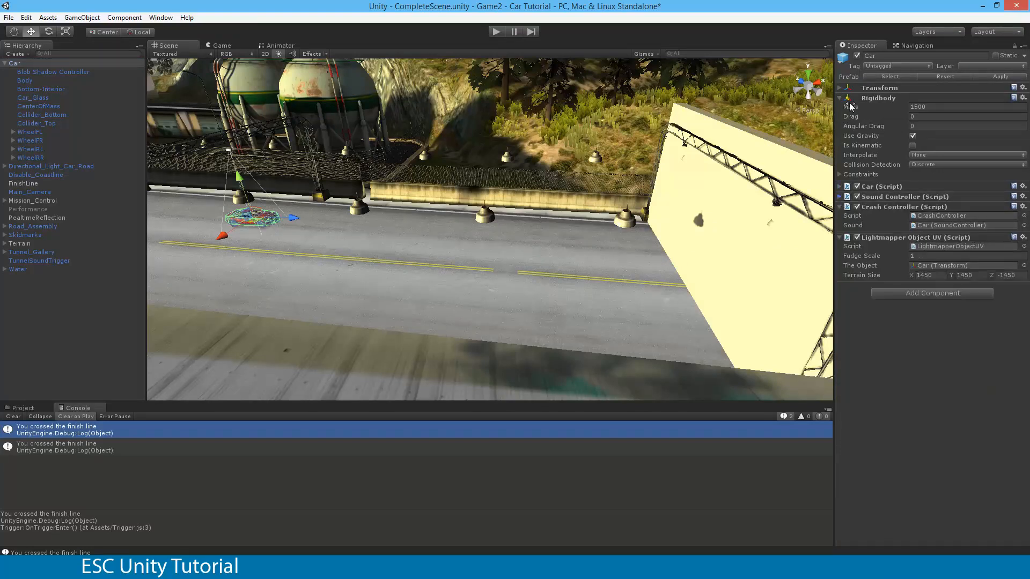
{"action": "left_click", "coordinate": [839, 97]}
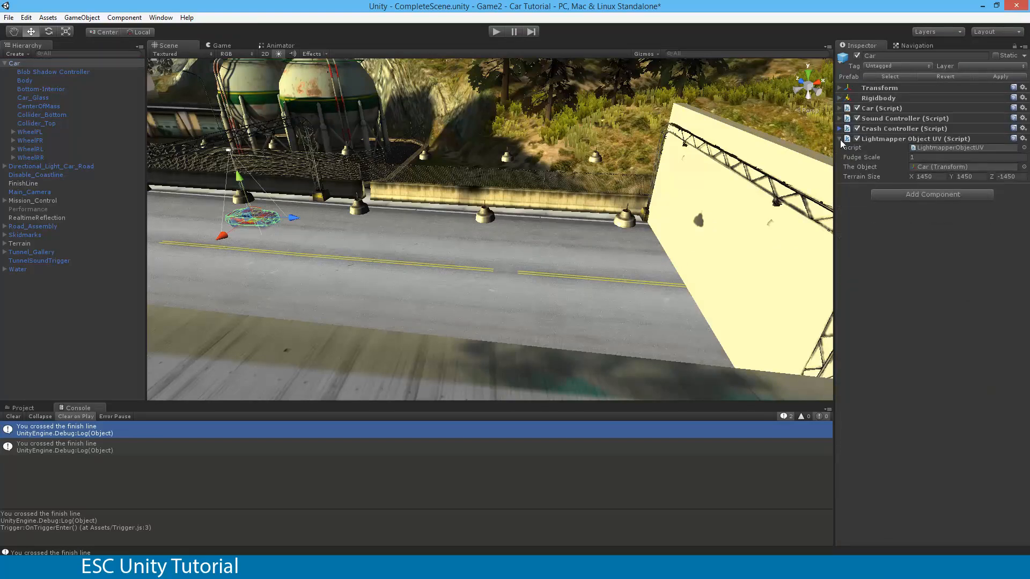
{"action": "left_click", "coordinate": [841, 138]}
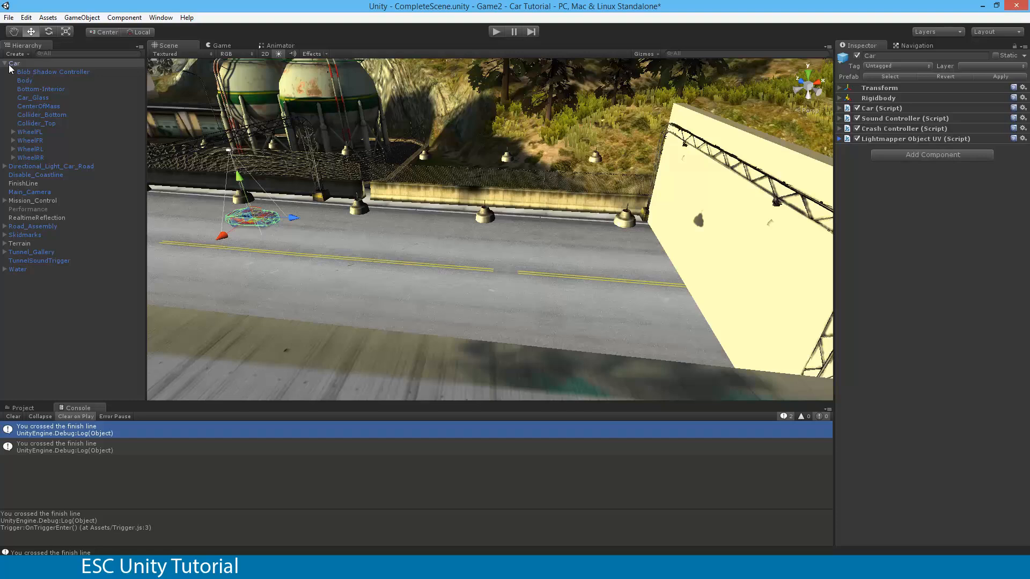
Examine Collider_Bottom, CenterOfMass and Collider_Top, then reselect FinishLine.
{"action": "left_click", "coordinate": [42, 115]}
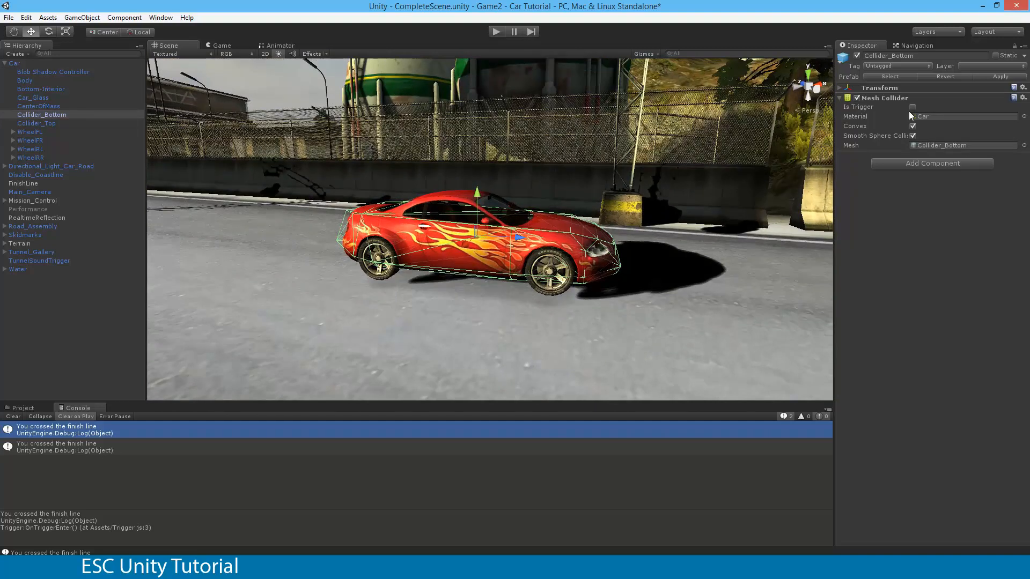
{"action": "left_click", "coordinate": [38, 107]}
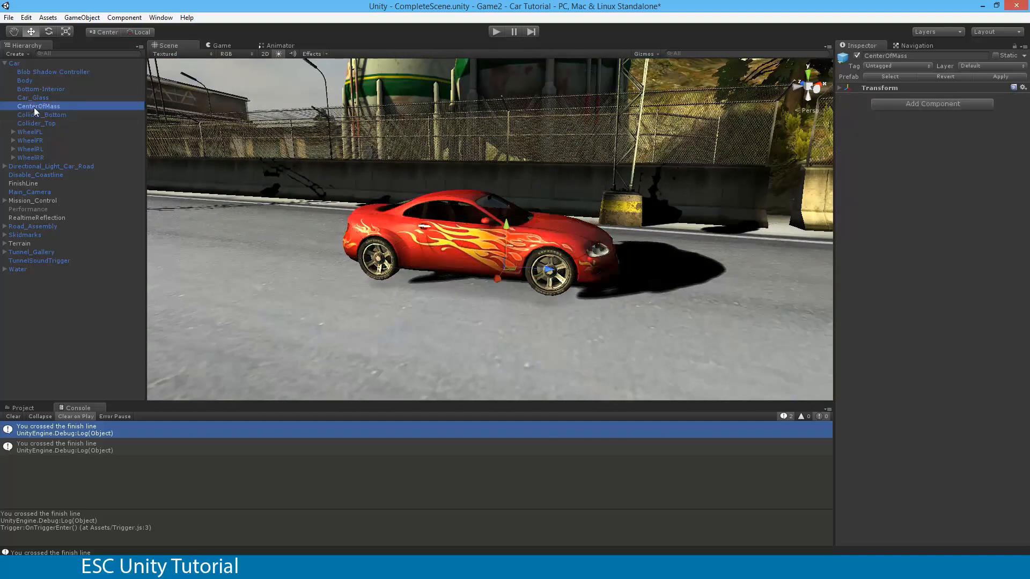
{"action": "left_click", "coordinate": [37, 124]}
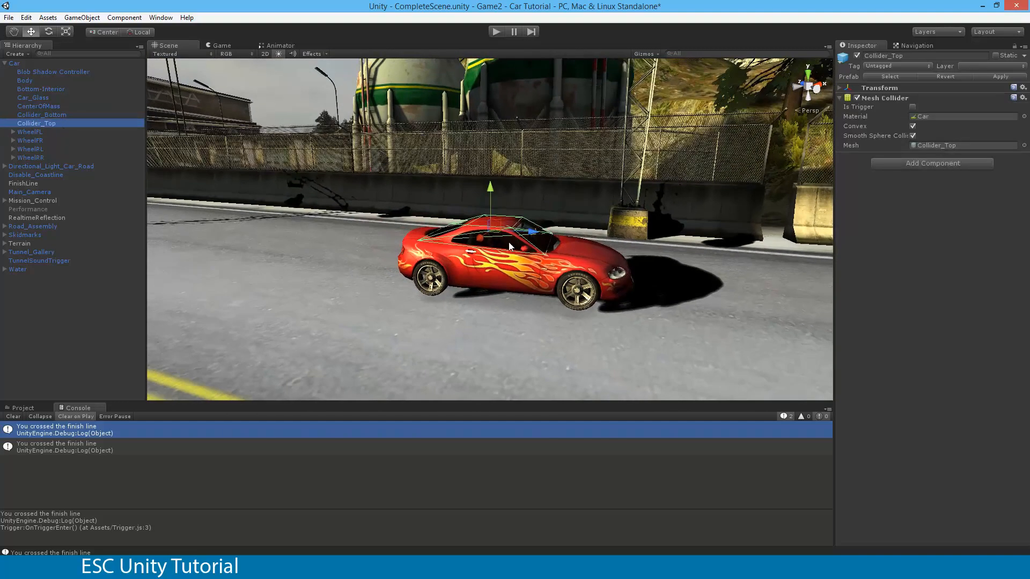
{"action": "mouse_move", "coordinate": [912, 109]}
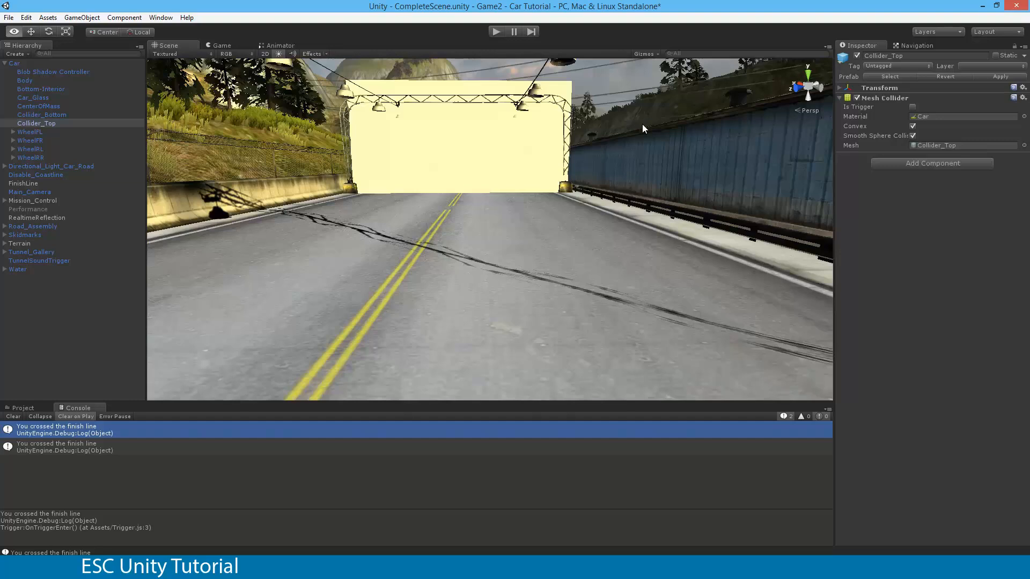
{"action": "left_click", "coordinate": [23, 183]}
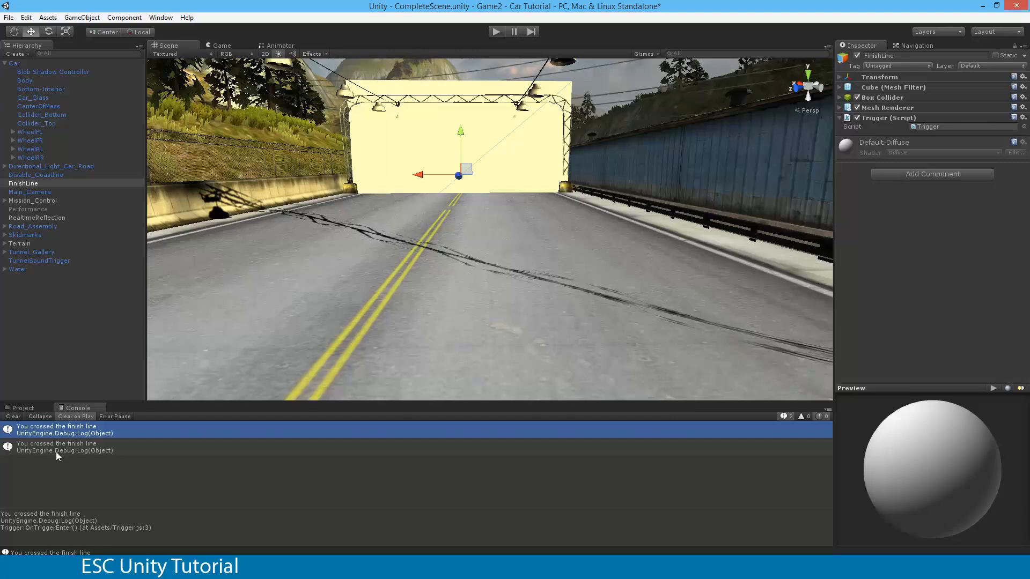
{"action": "mouse_move", "coordinate": [84, 457]}
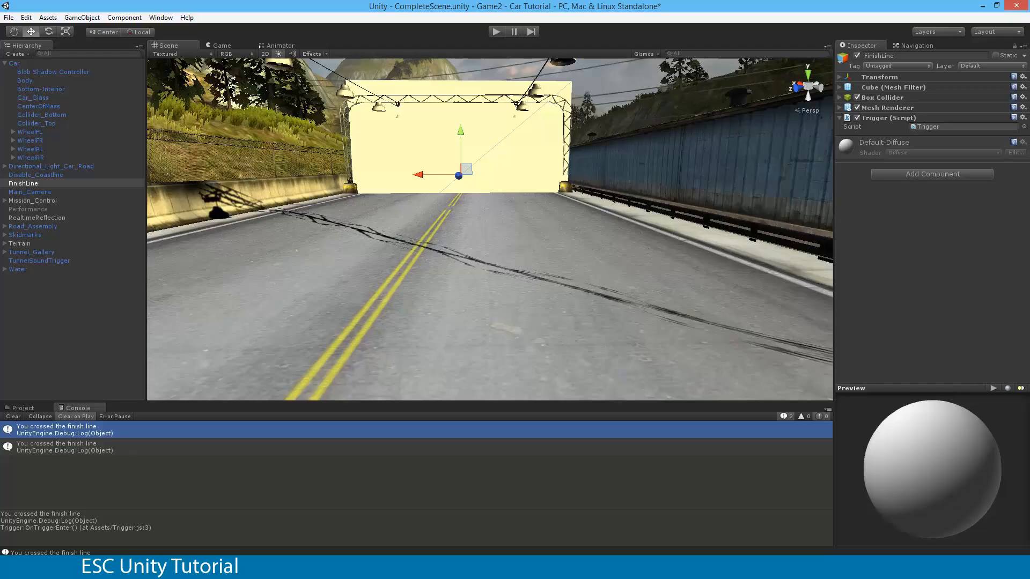
{"action": "mouse_move", "coordinate": [194, 465]}
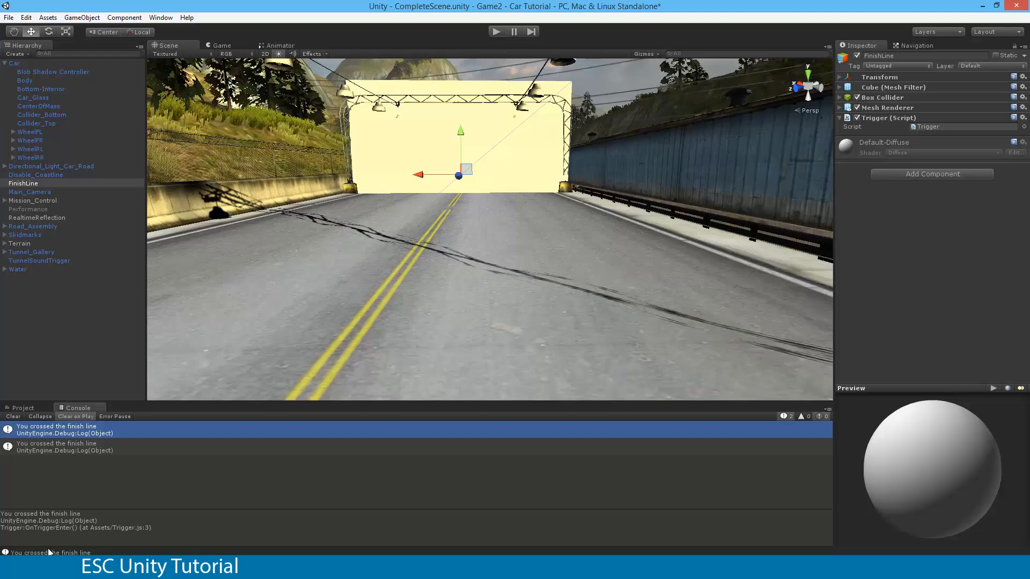
{"action": "mouse_move", "coordinate": [184, 183]}
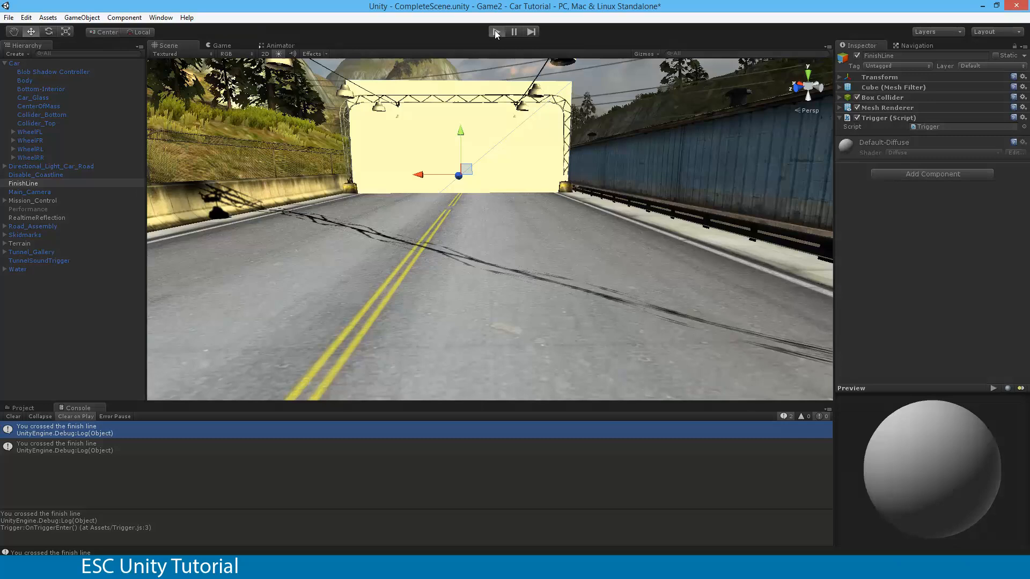
{"action": "left_click", "coordinate": [221, 45]}
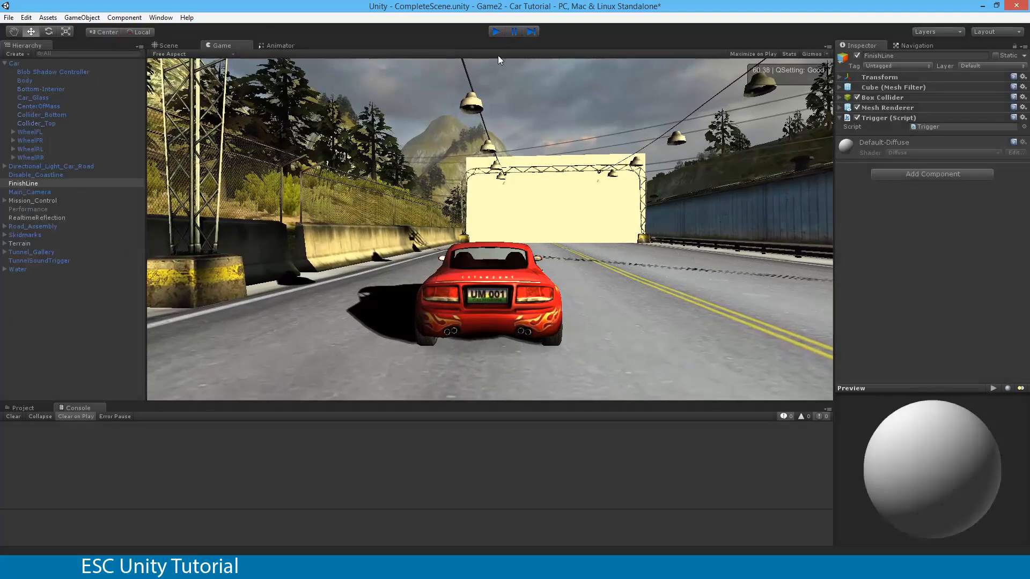
Stop the running game, leaving the console cleared.
{"action": "left_click", "coordinate": [167, 45]}
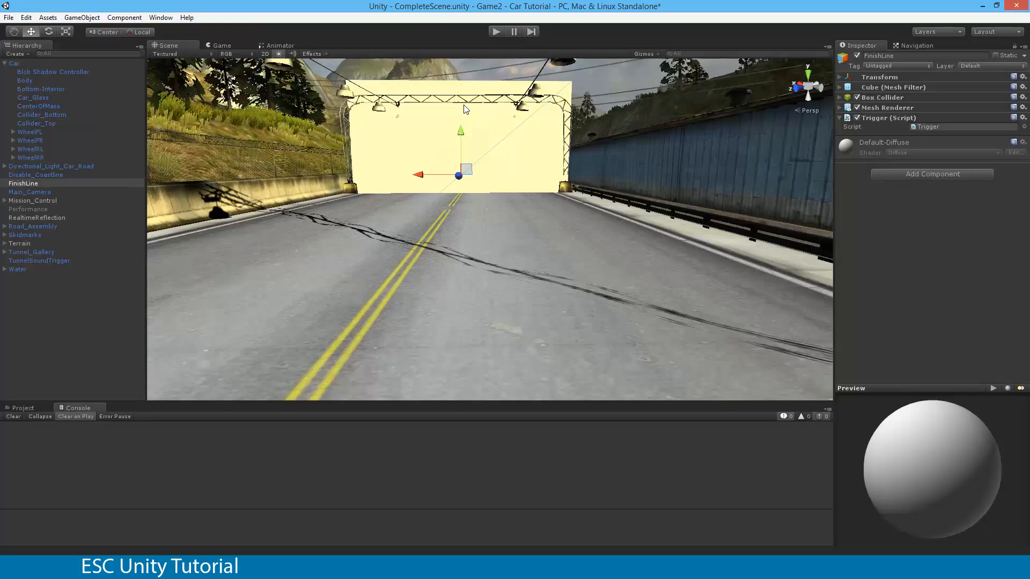
{"action": "mouse_move", "coordinate": [497, 72]}
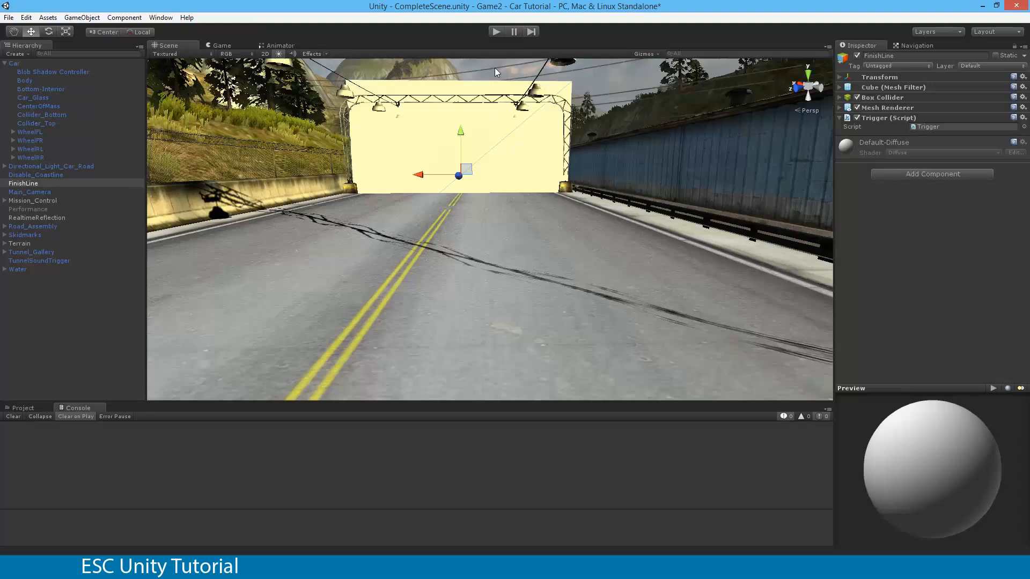
{"action": "mouse_move", "coordinate": [504, 102]}
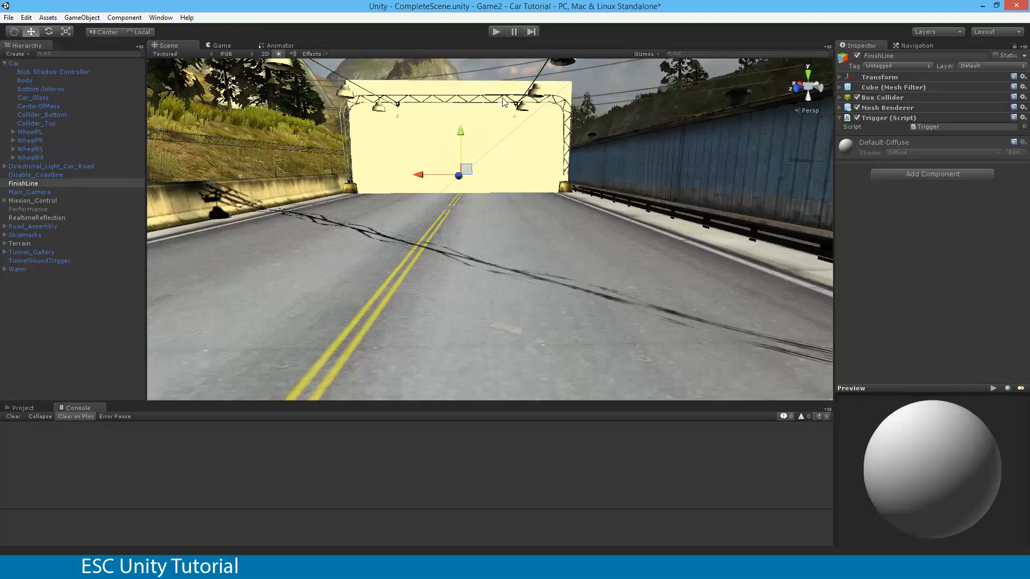